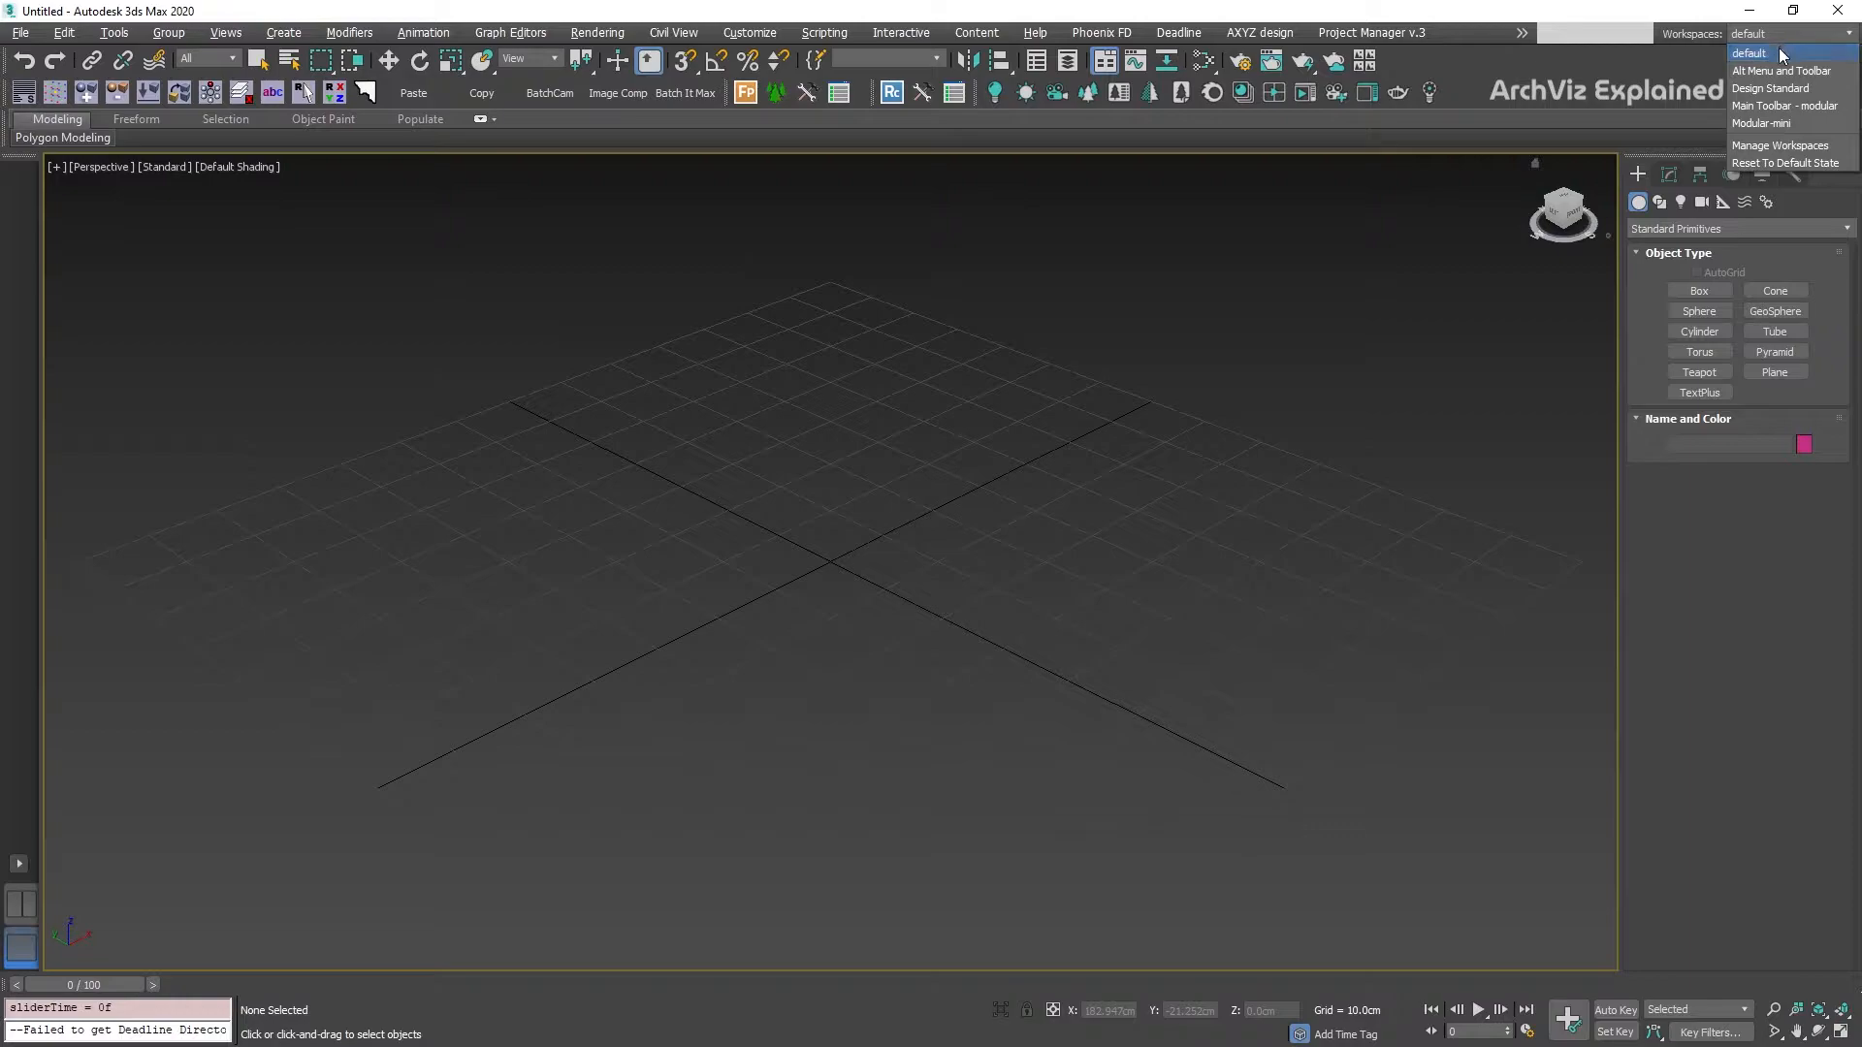
pyautogui.moveTo(1781, 72)
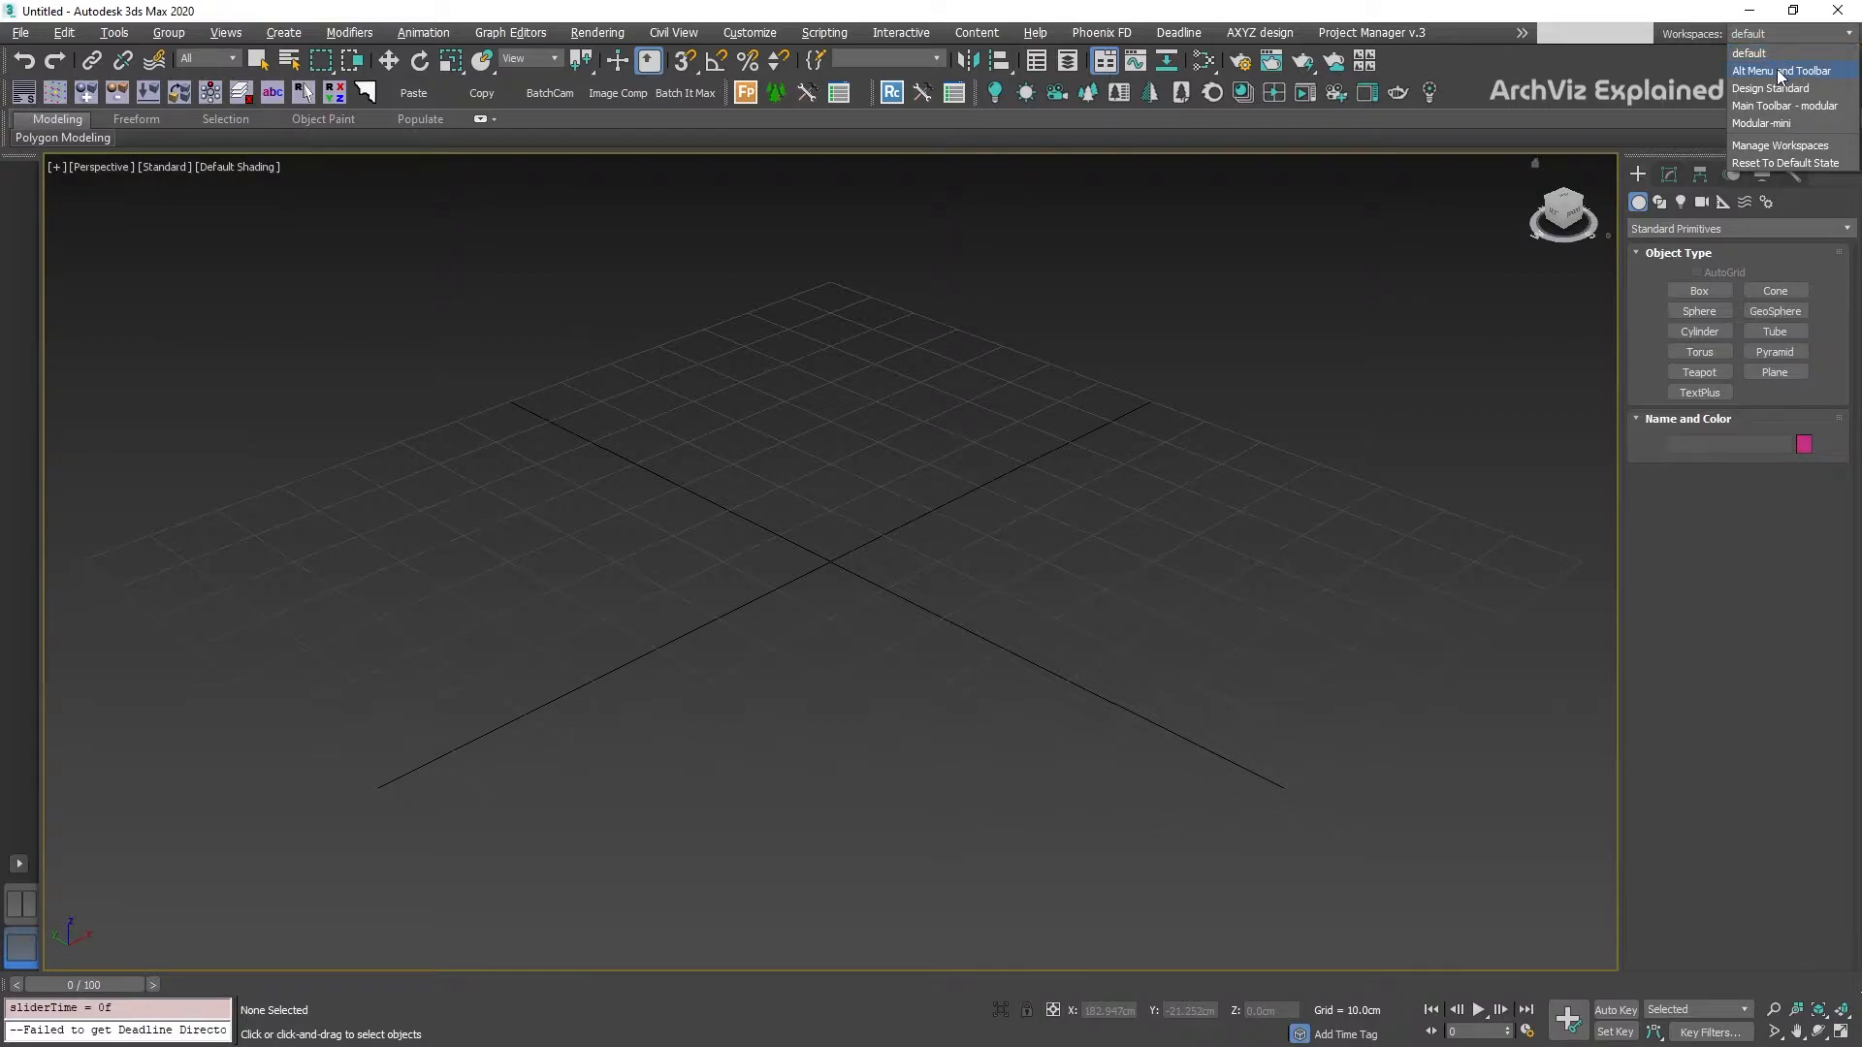
# Switch to the Alt Menu and Toolbar workspace, then to Design Standard.
pyautogui.click(1748, 52)
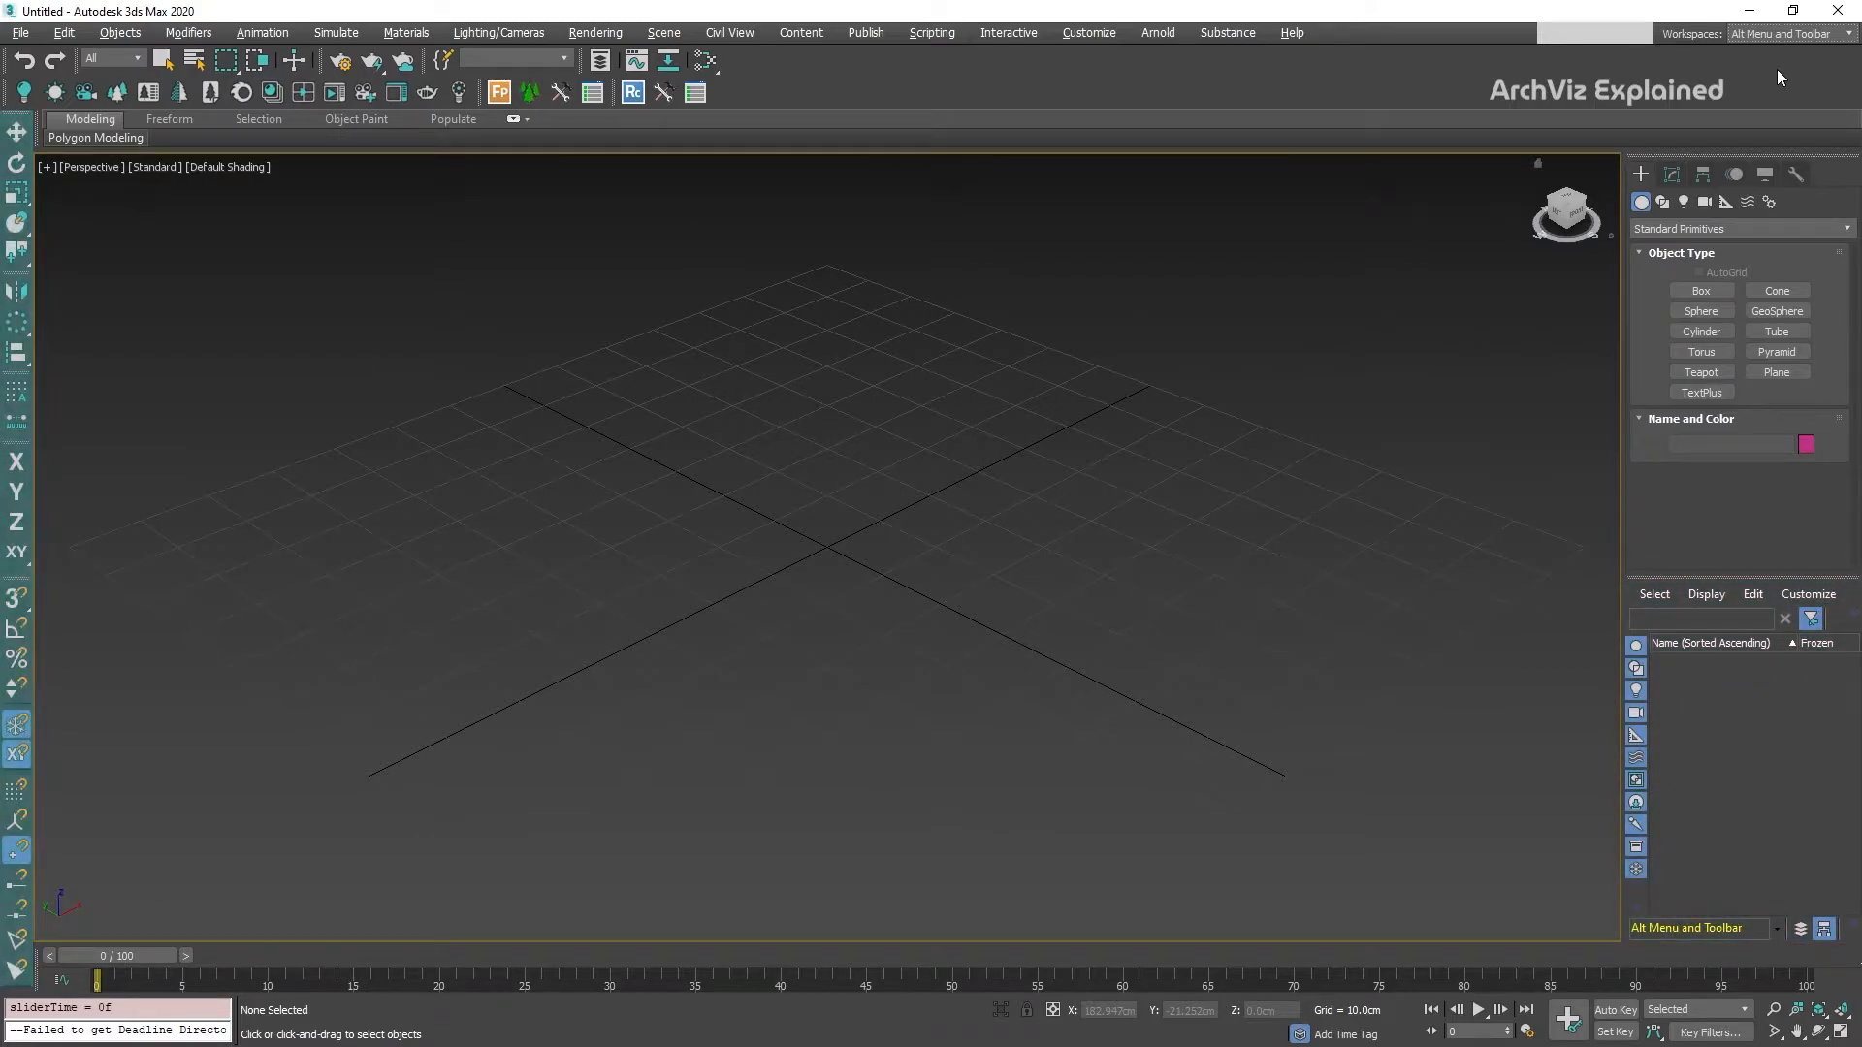
pyautogui.click(1787, 33)
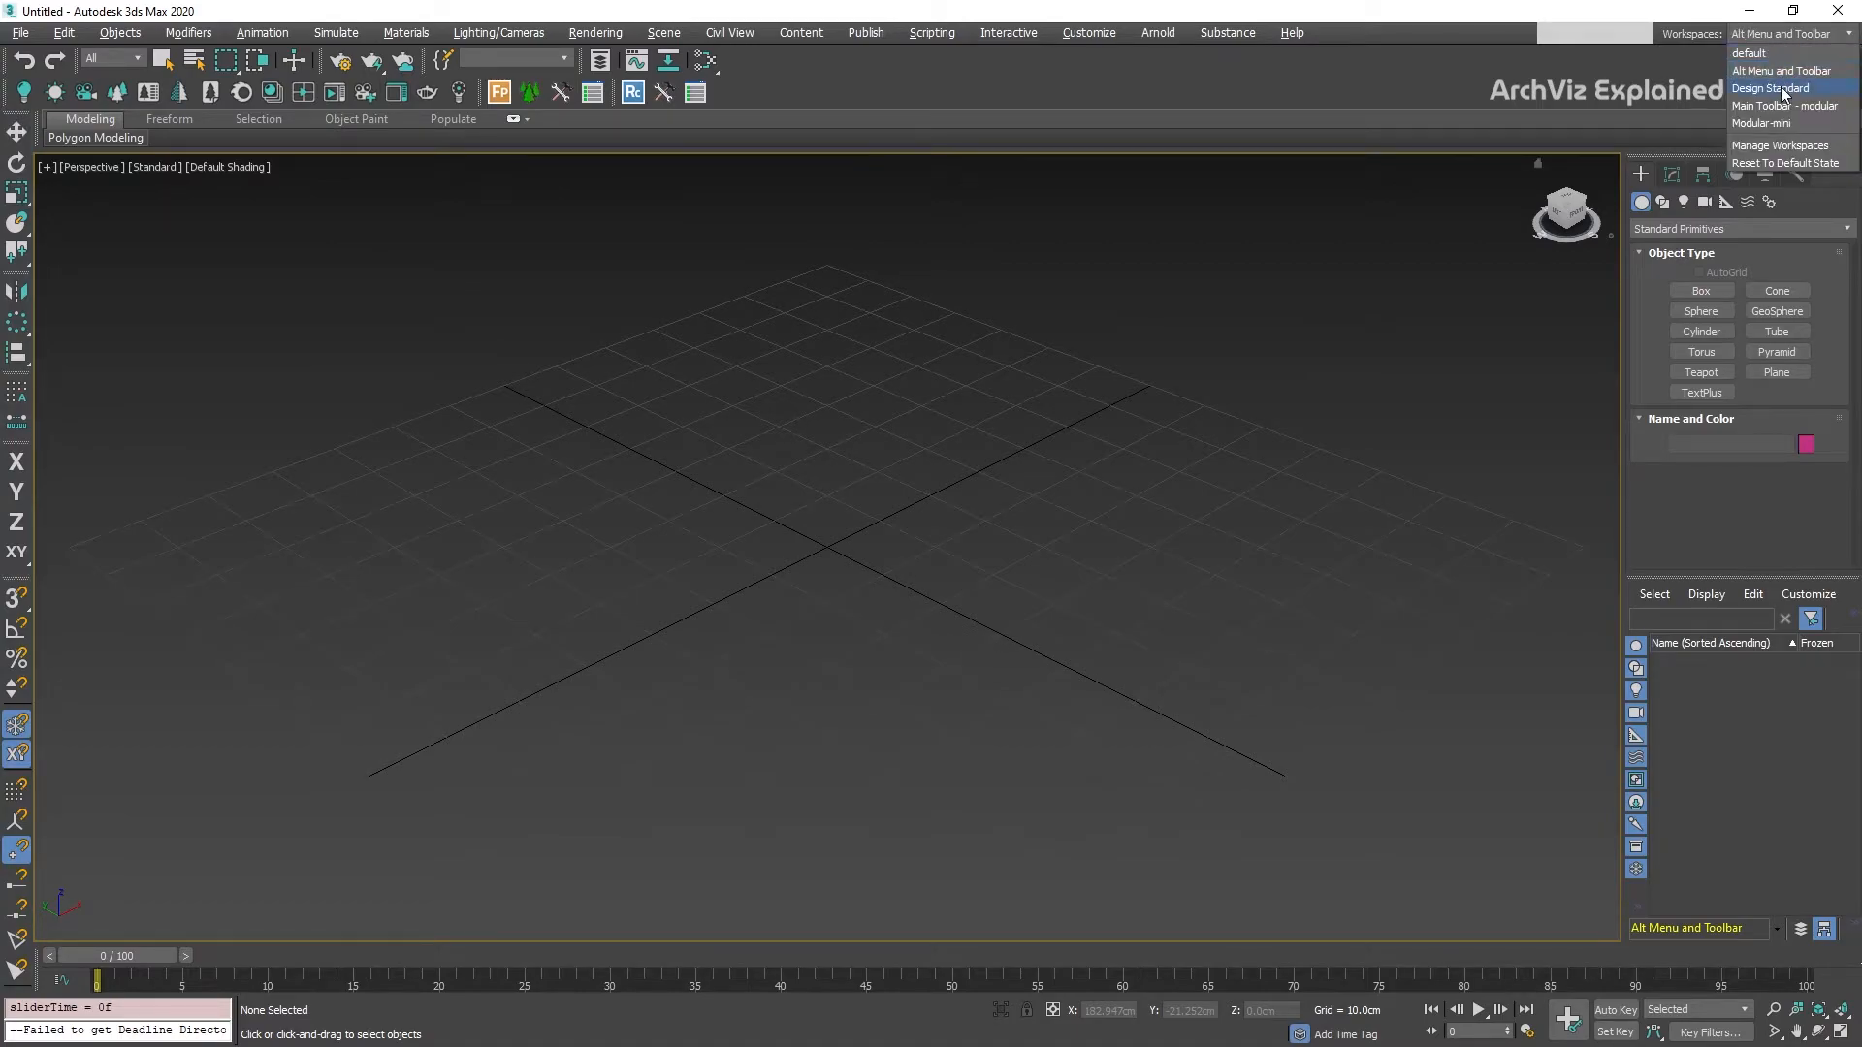
pyautogui.click(1771, 87)
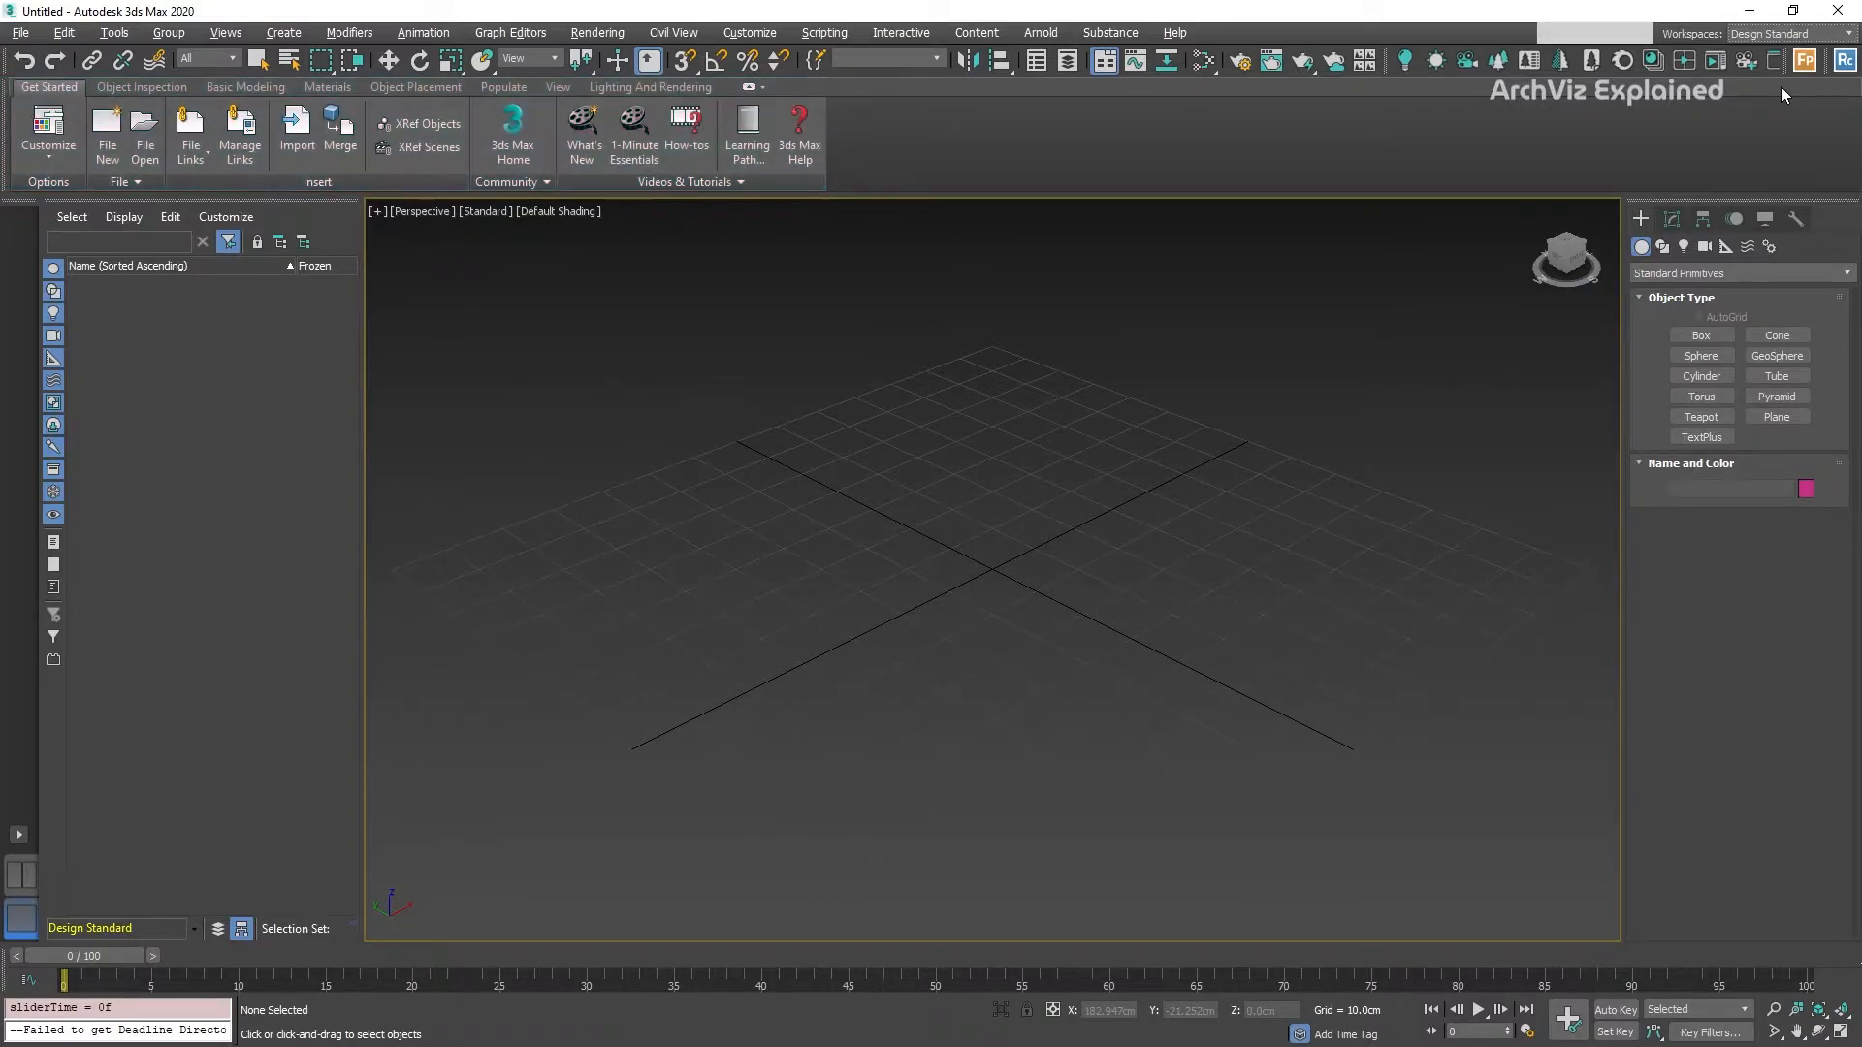
# Switch to the Modular-mini workspace and reopen the workspace list.
pyautogui.click(1769, 33)
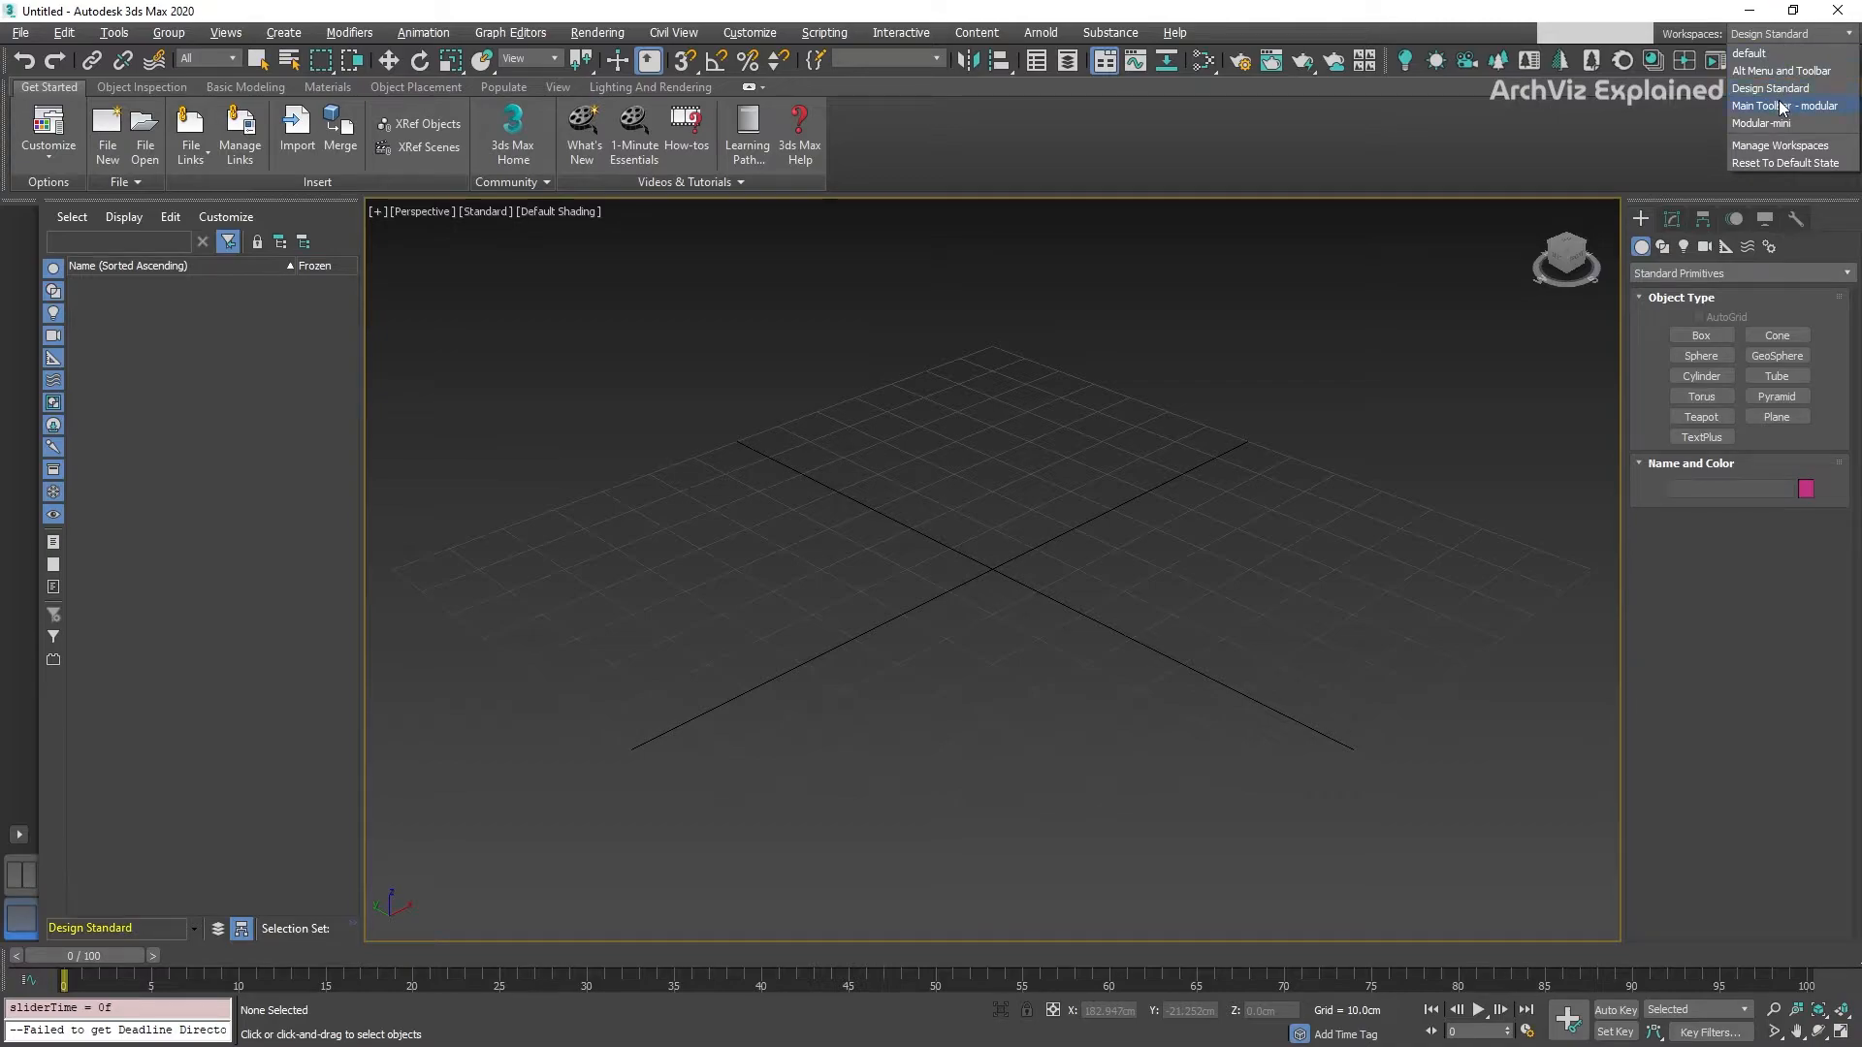
pyautogui.click(1784, 105)
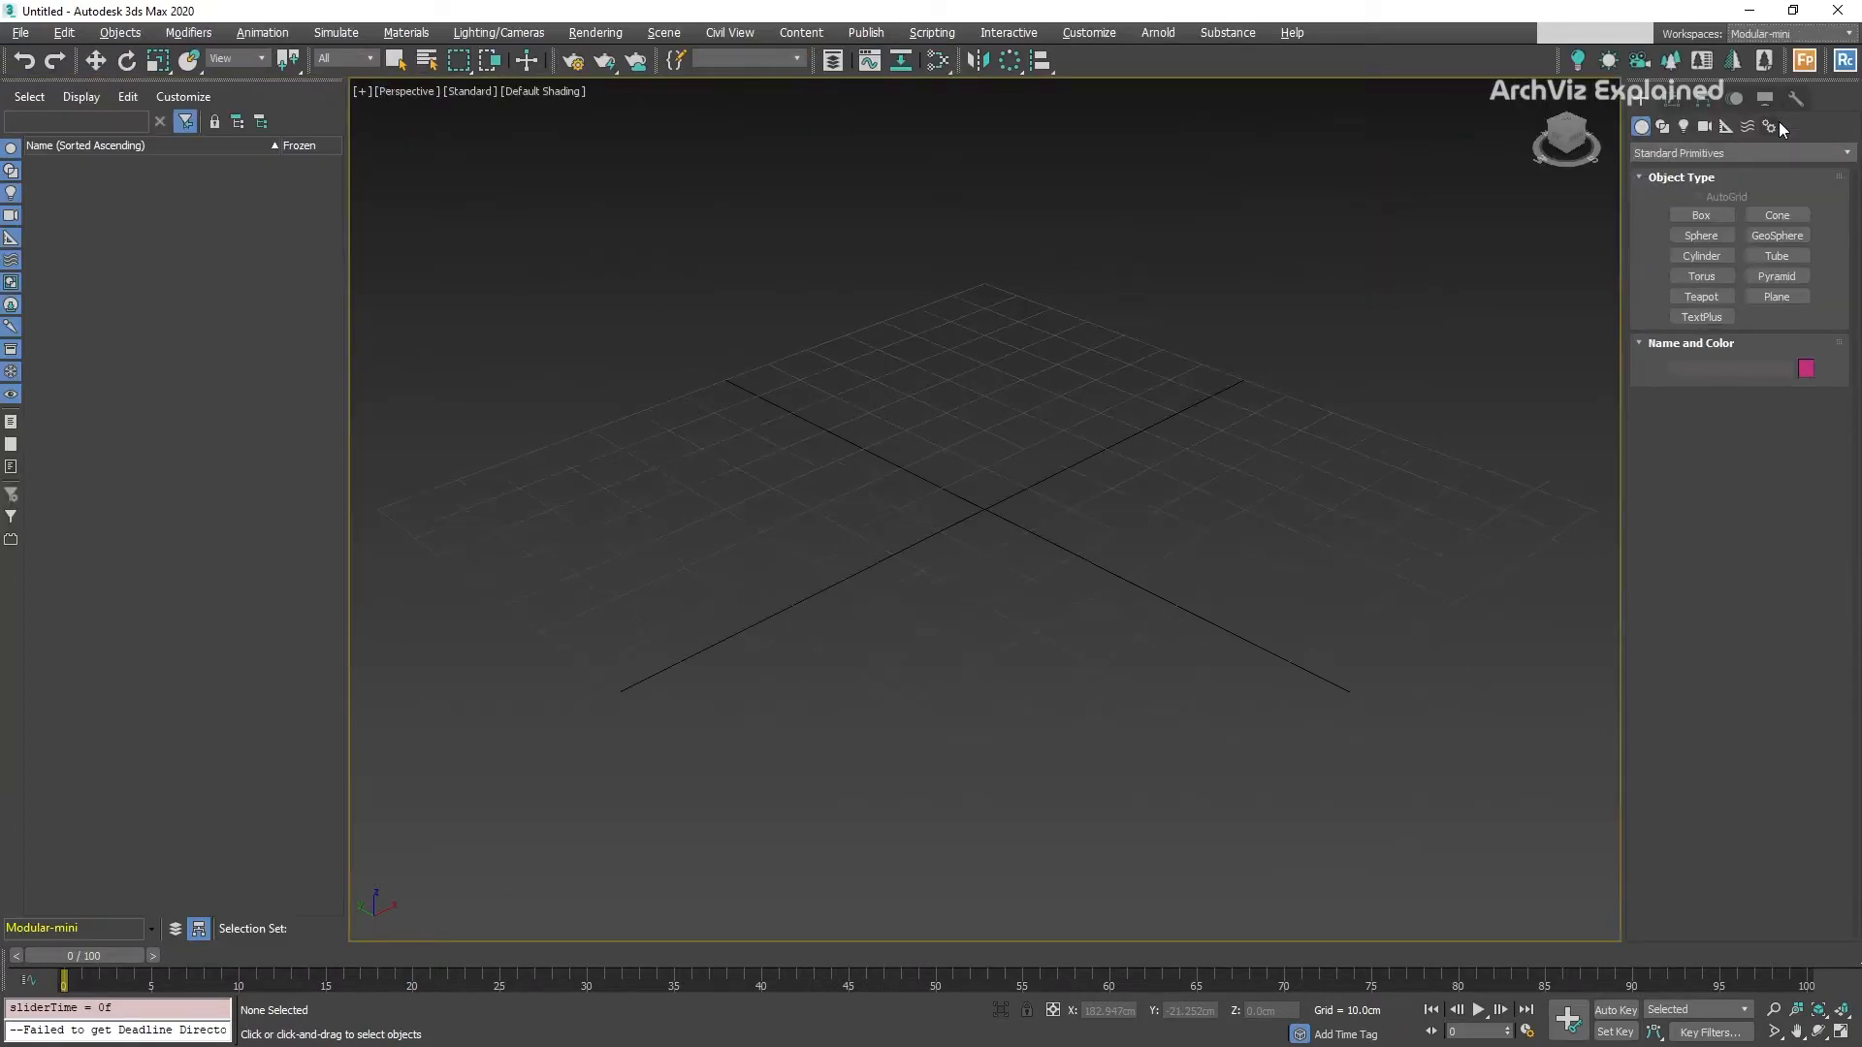
pyautogui.click(1763, 33)
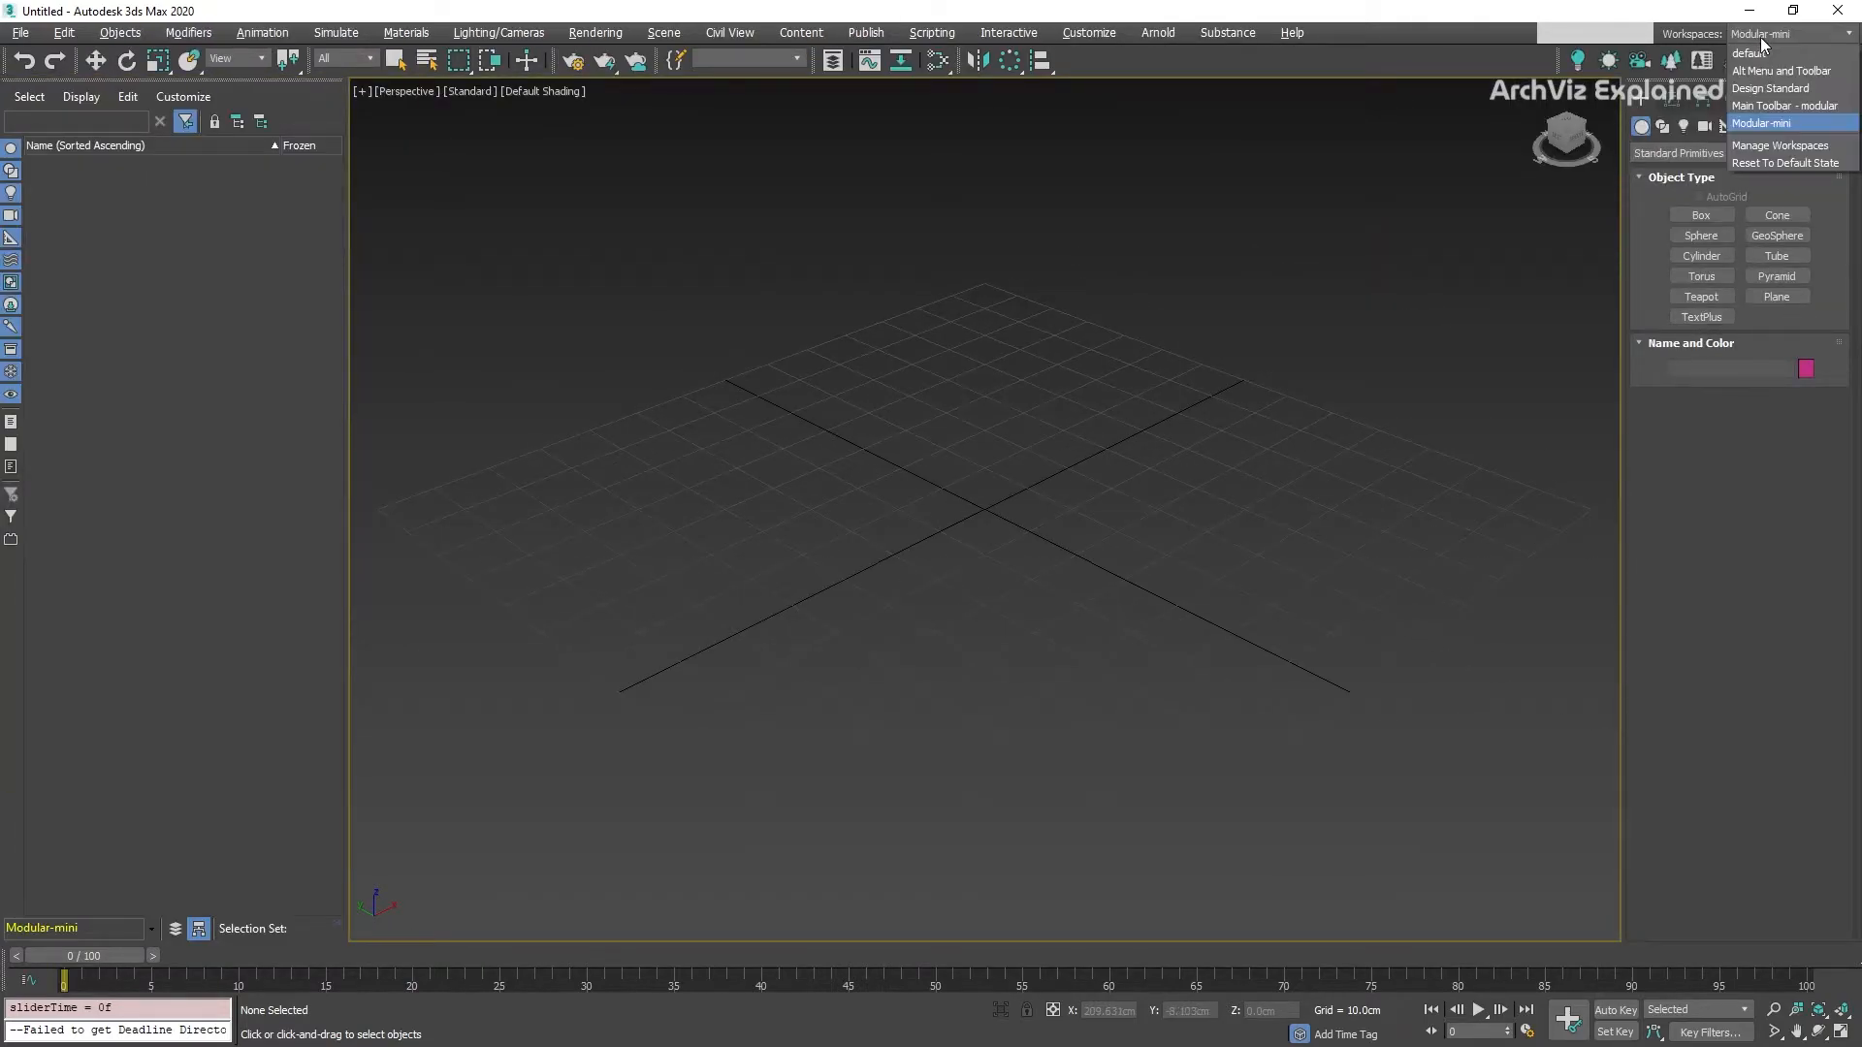
# Return to the default workspace and reset it to its default state.
pyautogui.click(1771, 122)
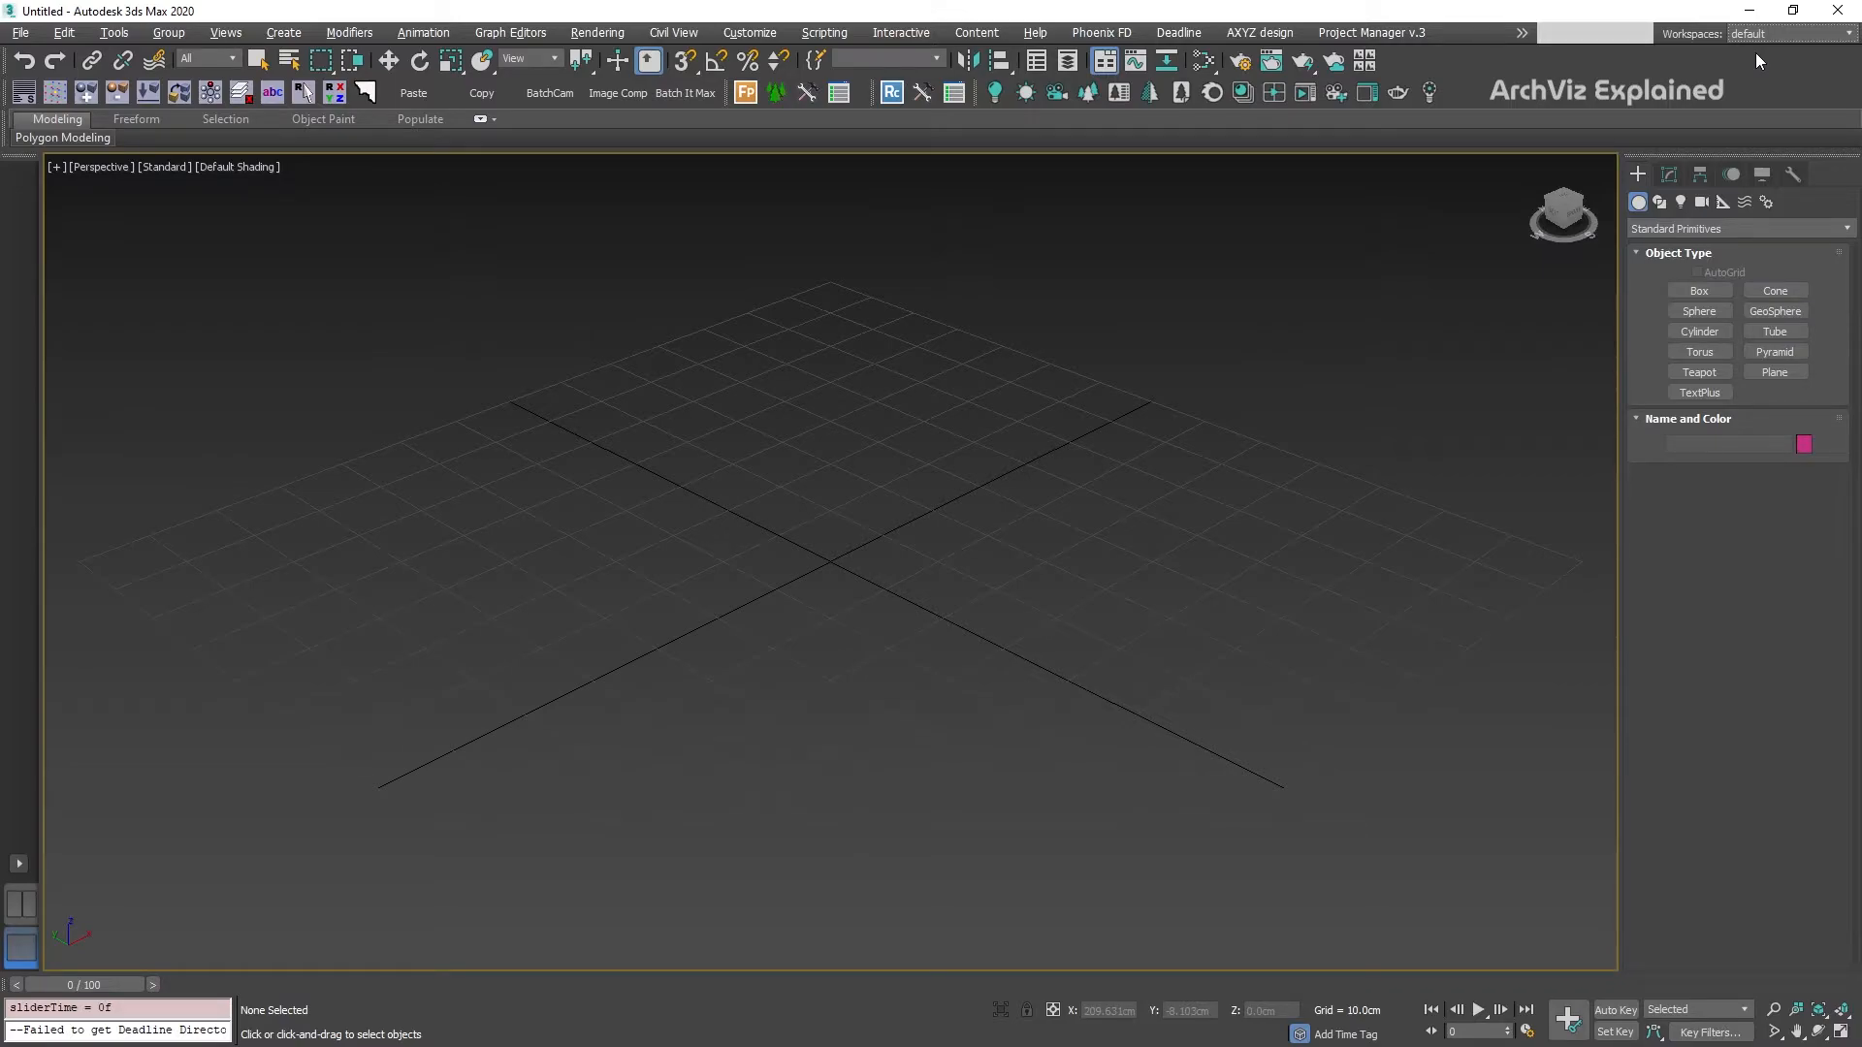
pyautogui.moveTo(1032, 298)
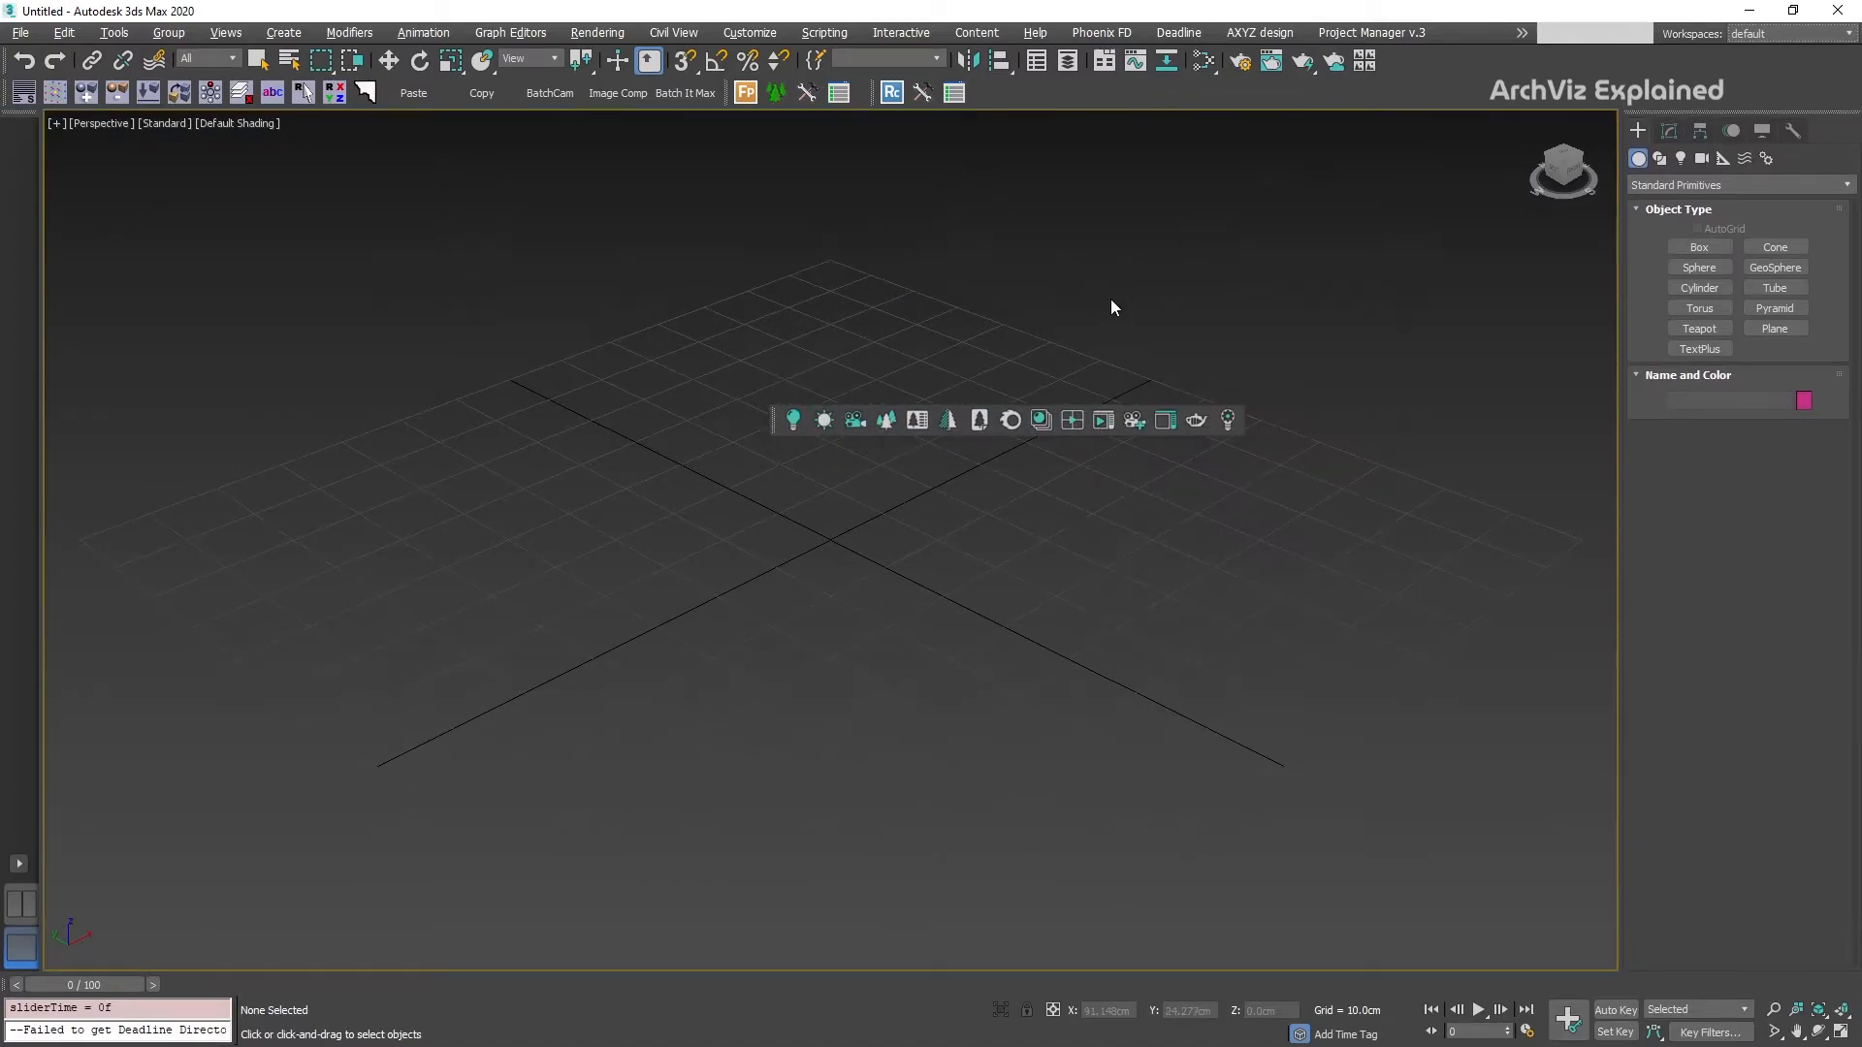
pyautogui.click(1781, 33)
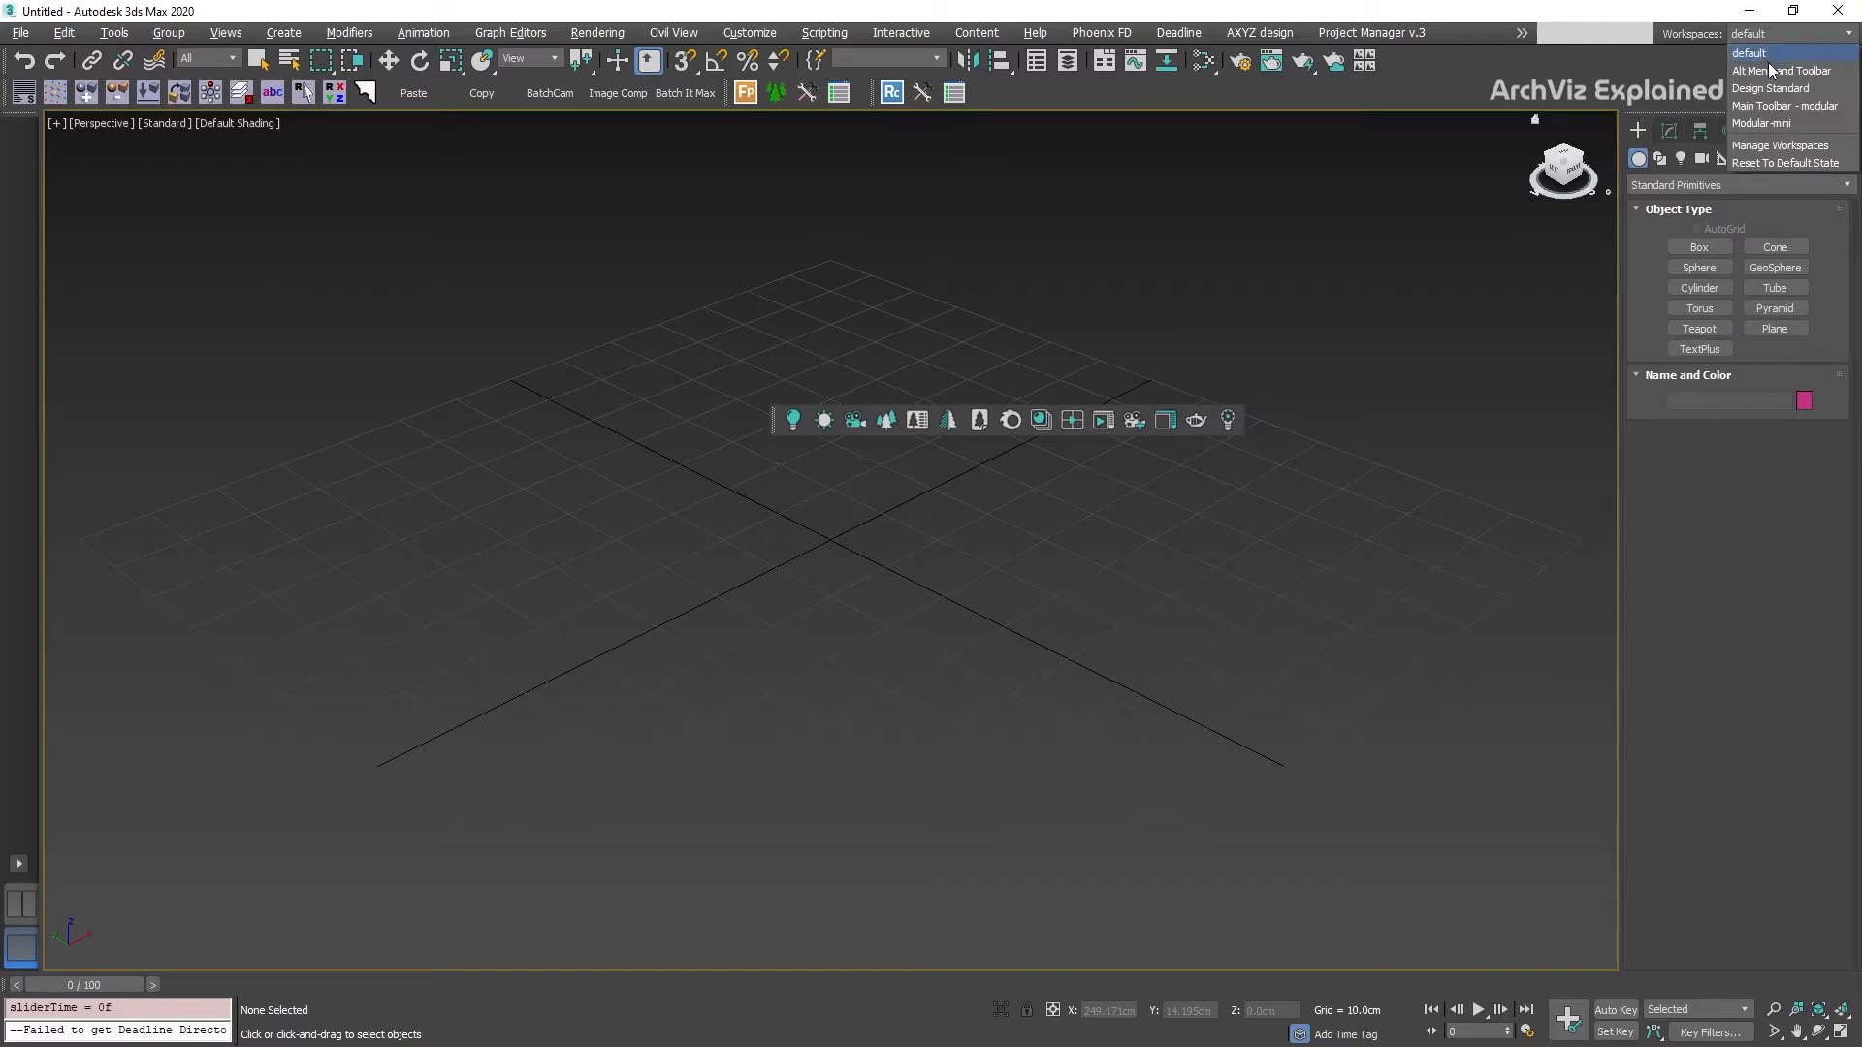
pyautogui.moveTo(1785, 163)
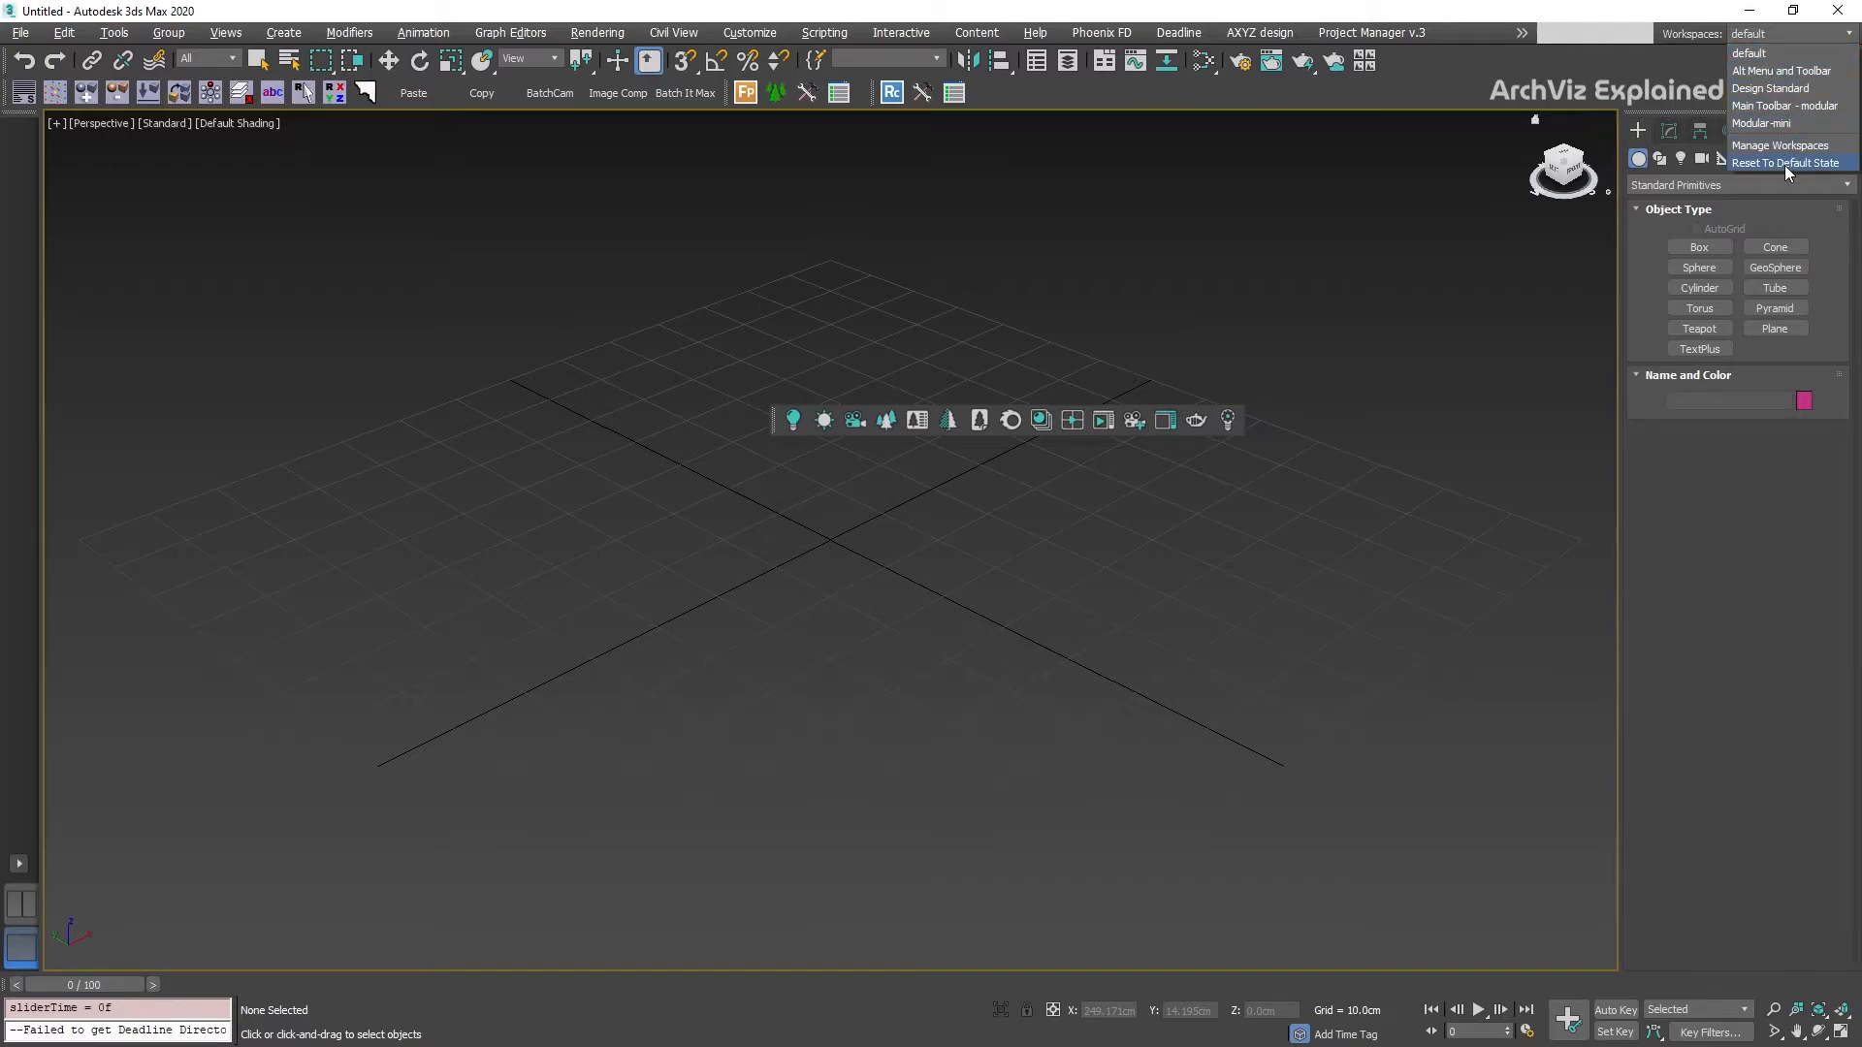
pyautogui.click(1786, 163)
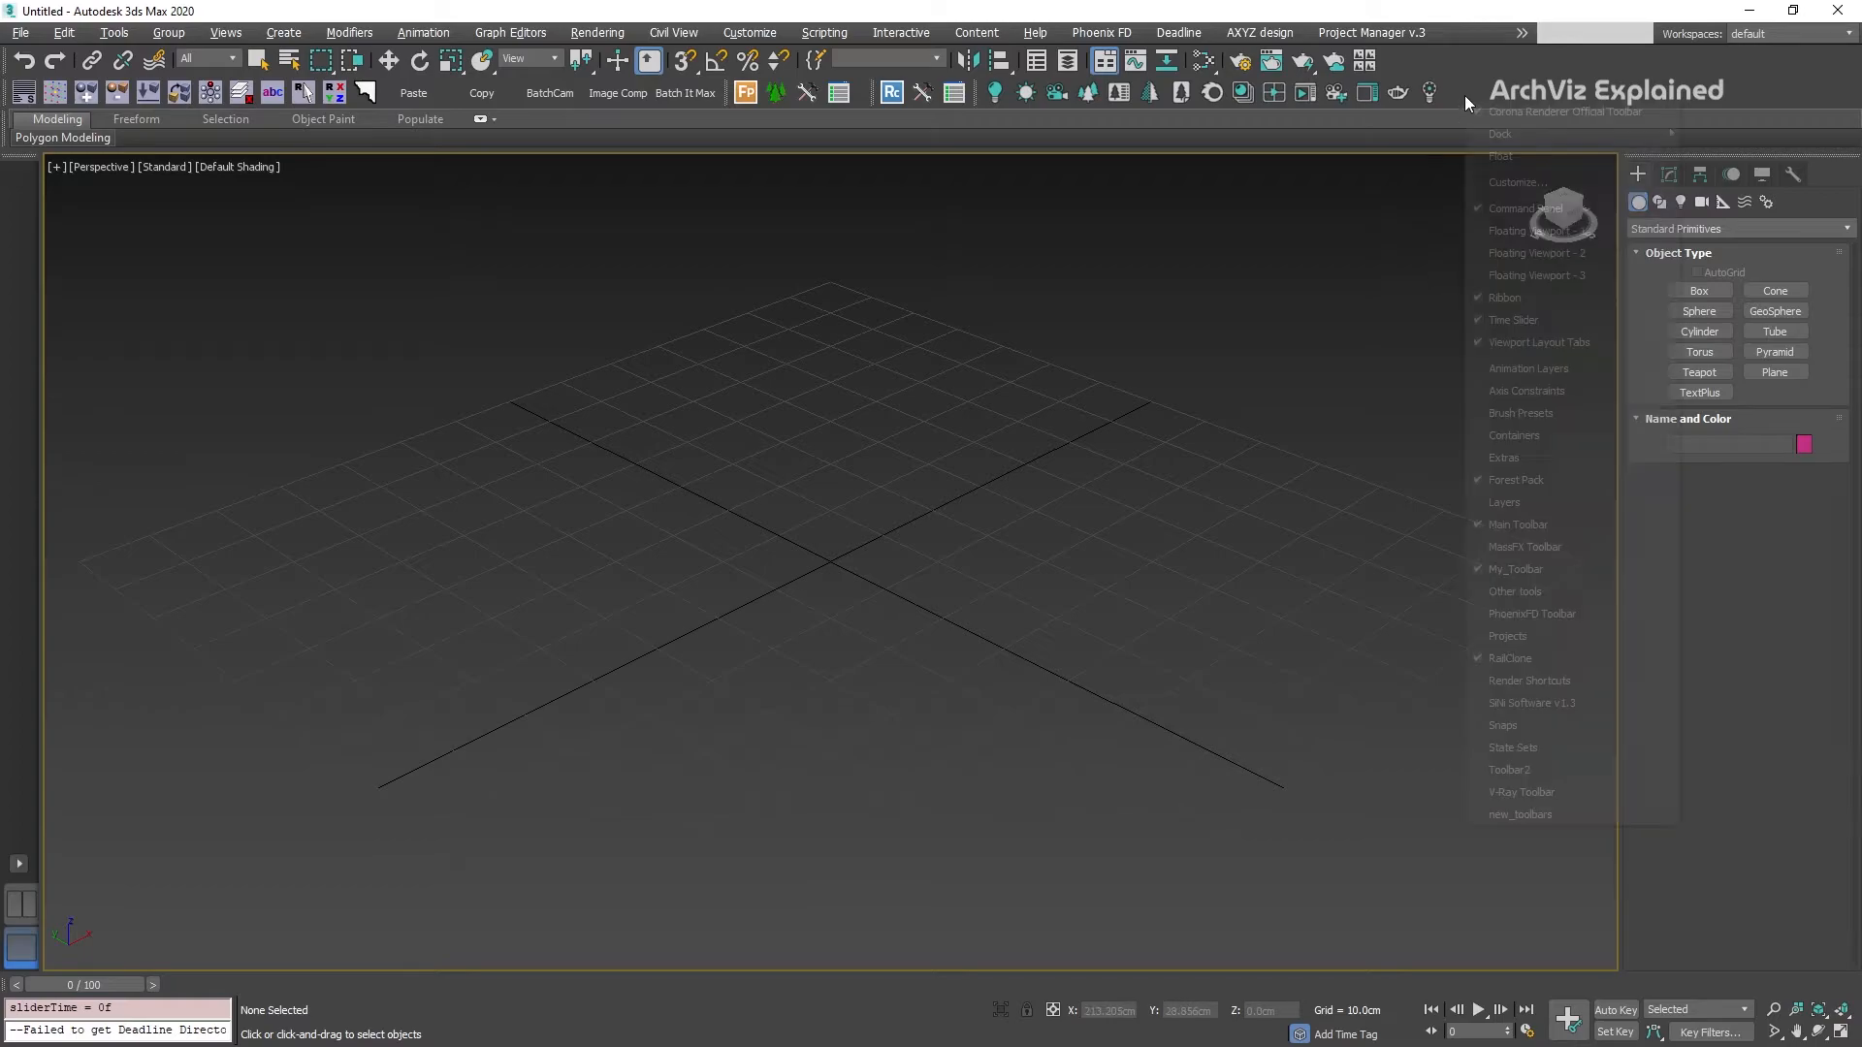
# Create a new custom toolbar in Customize and fill it with SoulburnScripts actions.
pyautogui.click(1517, 182)
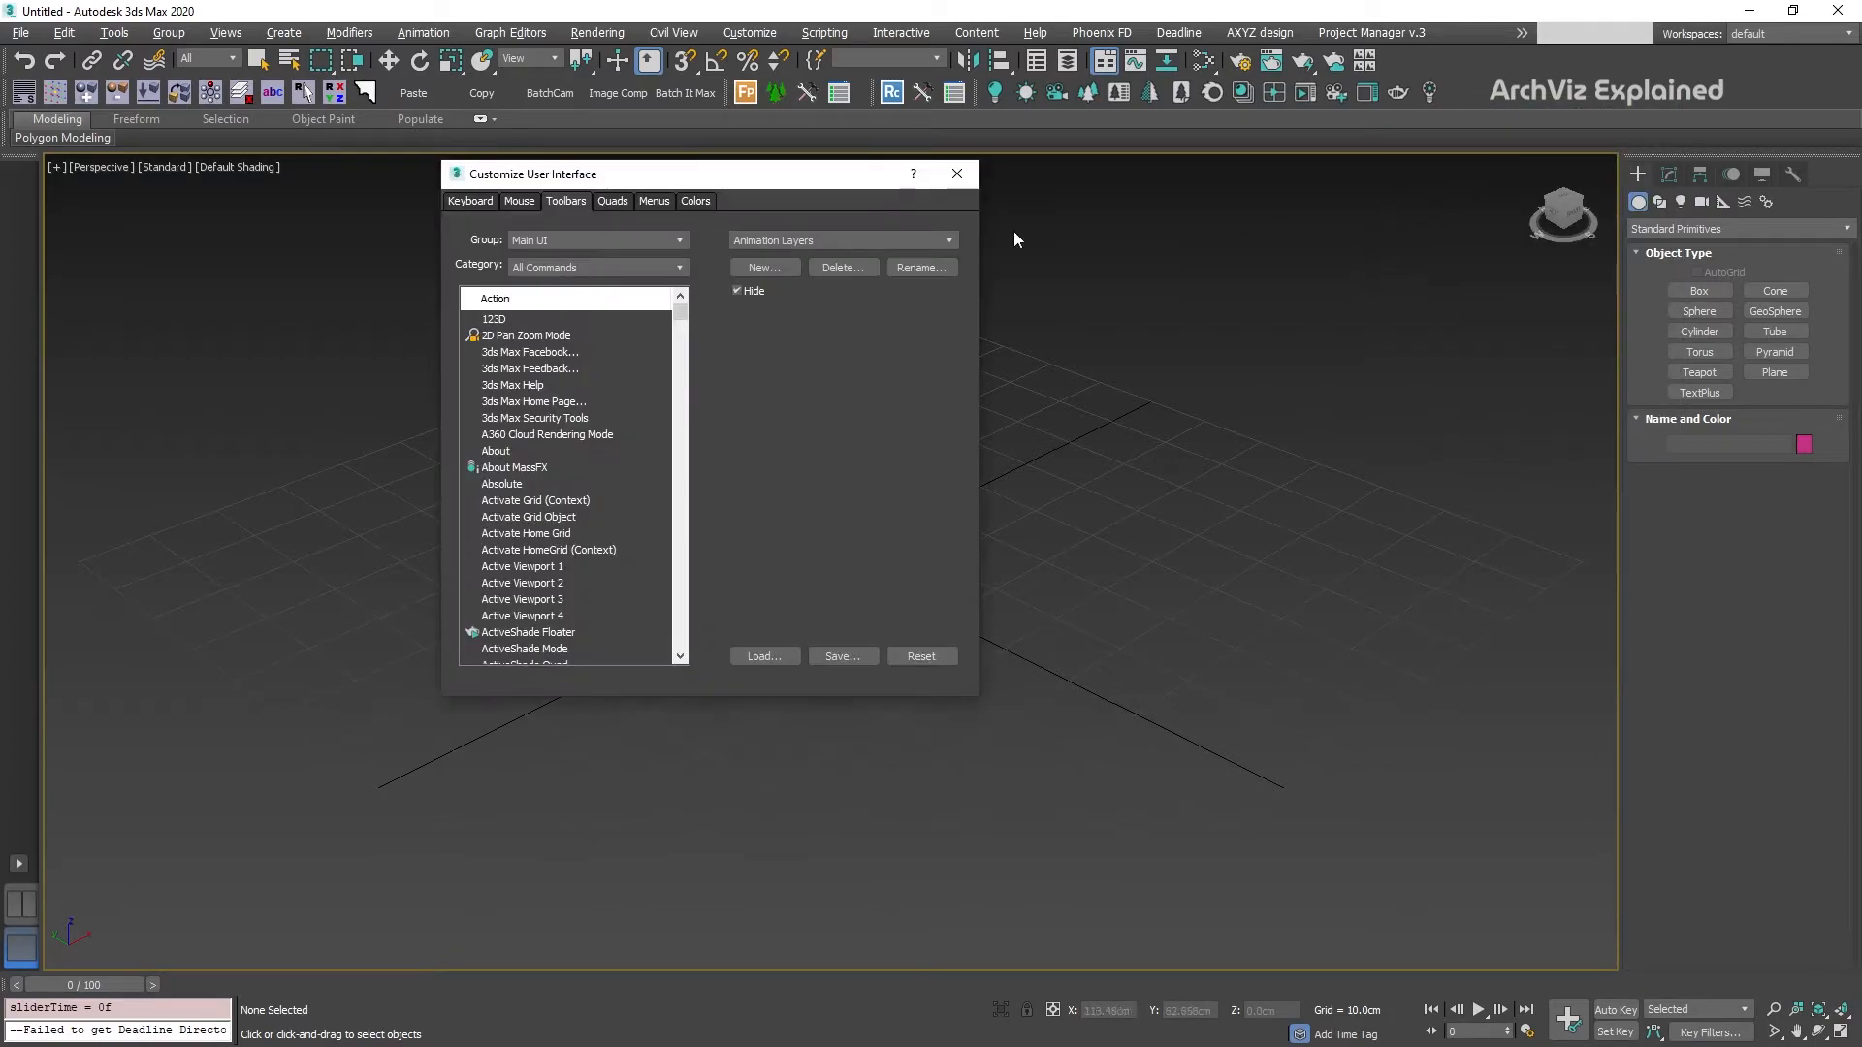
pyautogui.click(764, 267)
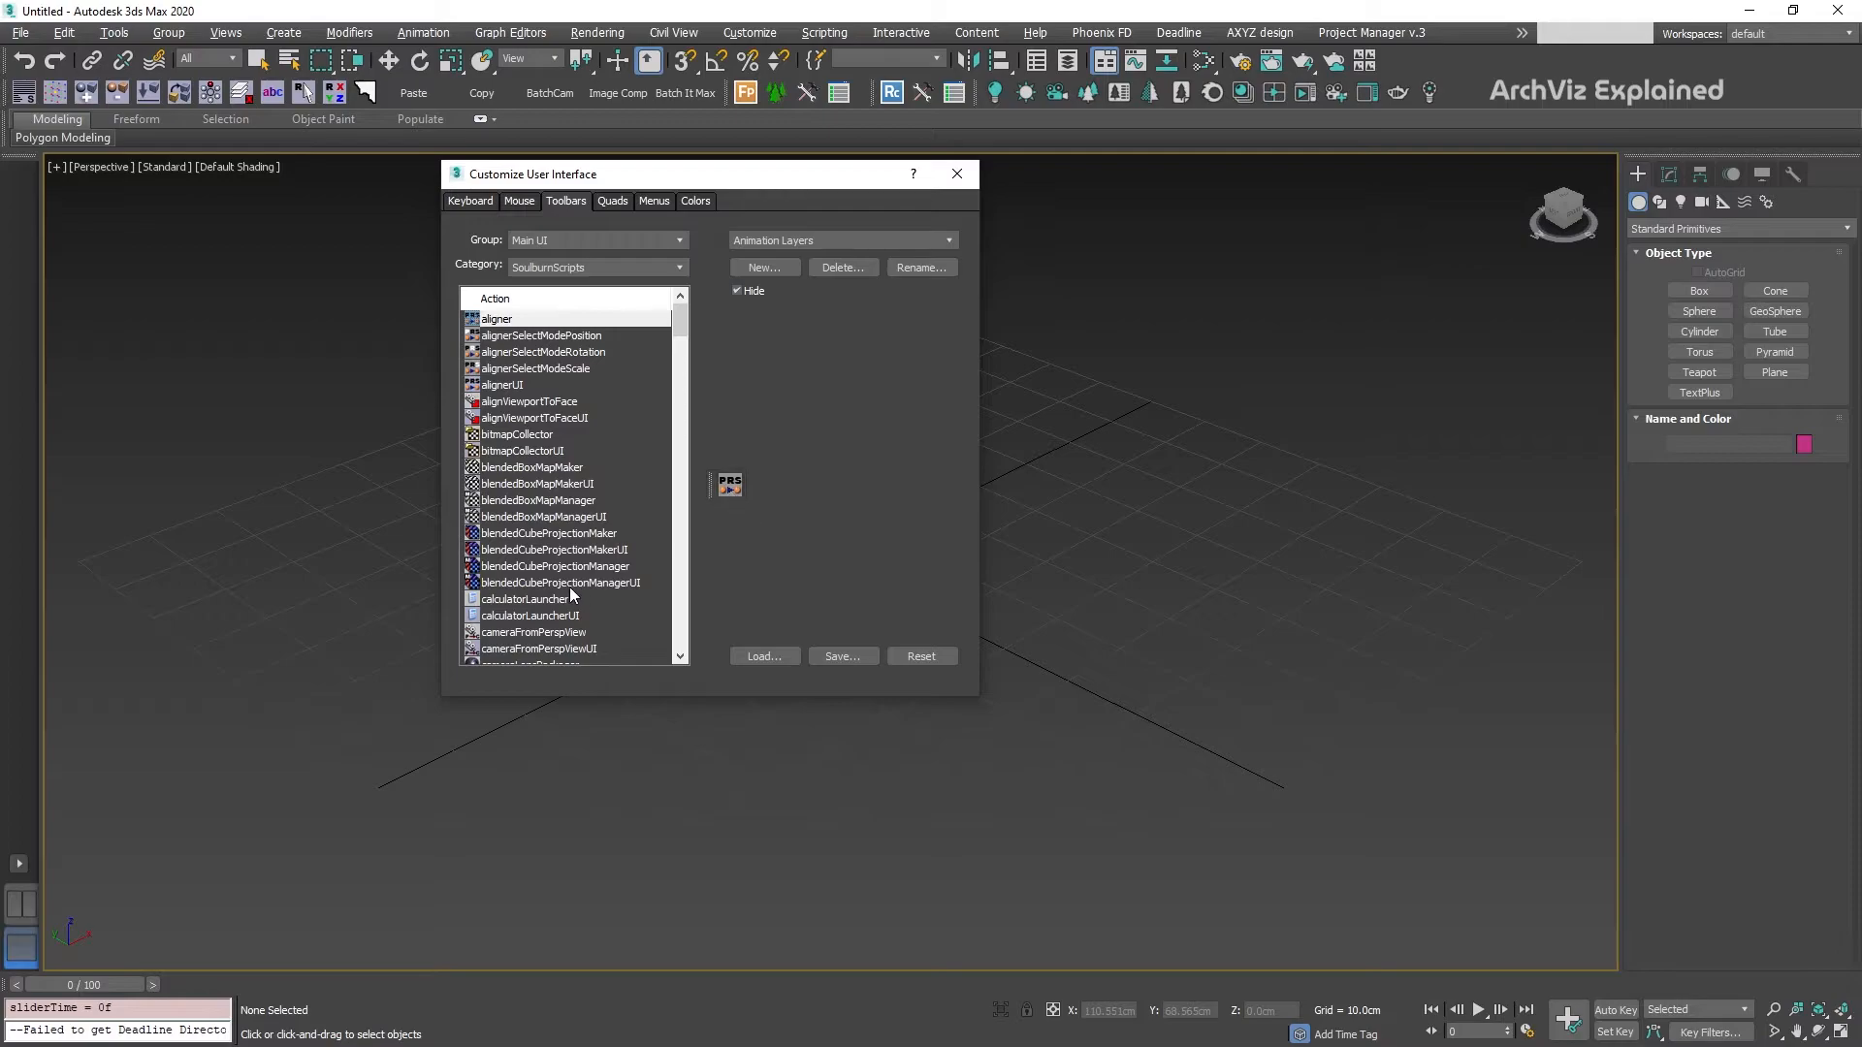
pyautogui.scroll(-3)
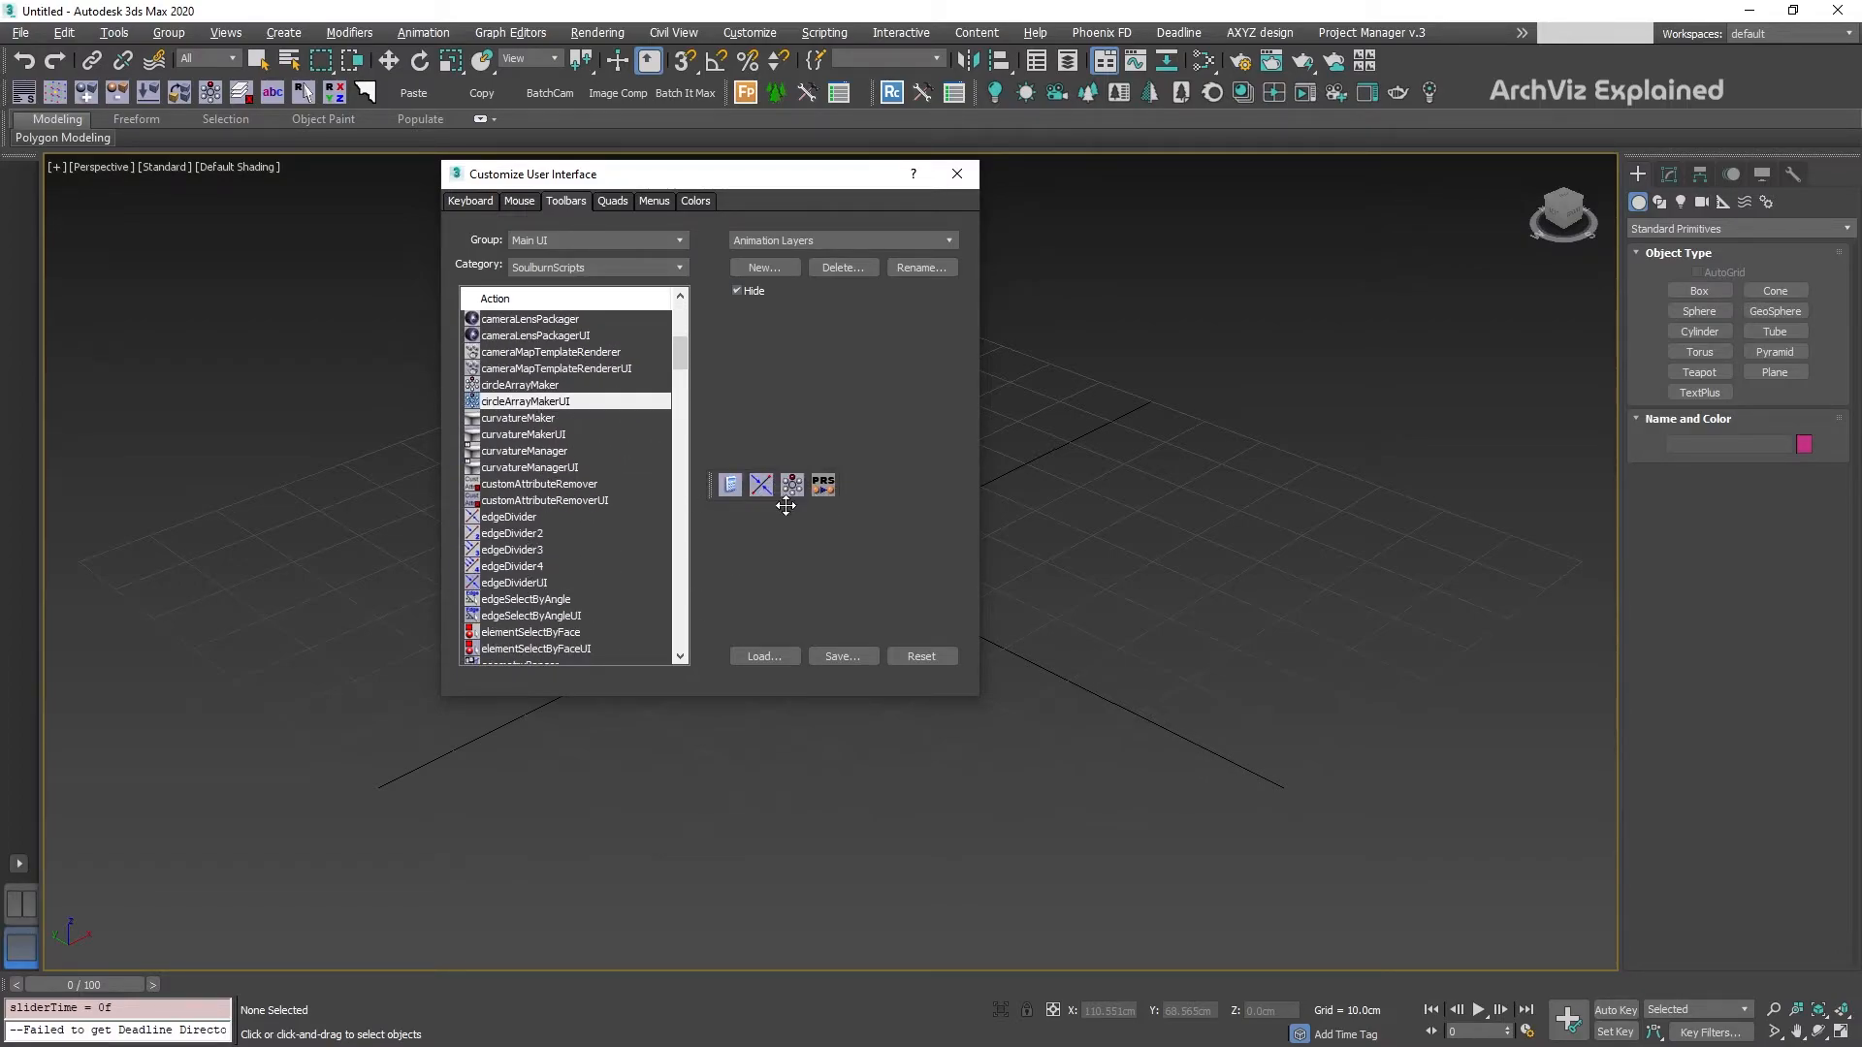
pyautogui.click(956, 173)
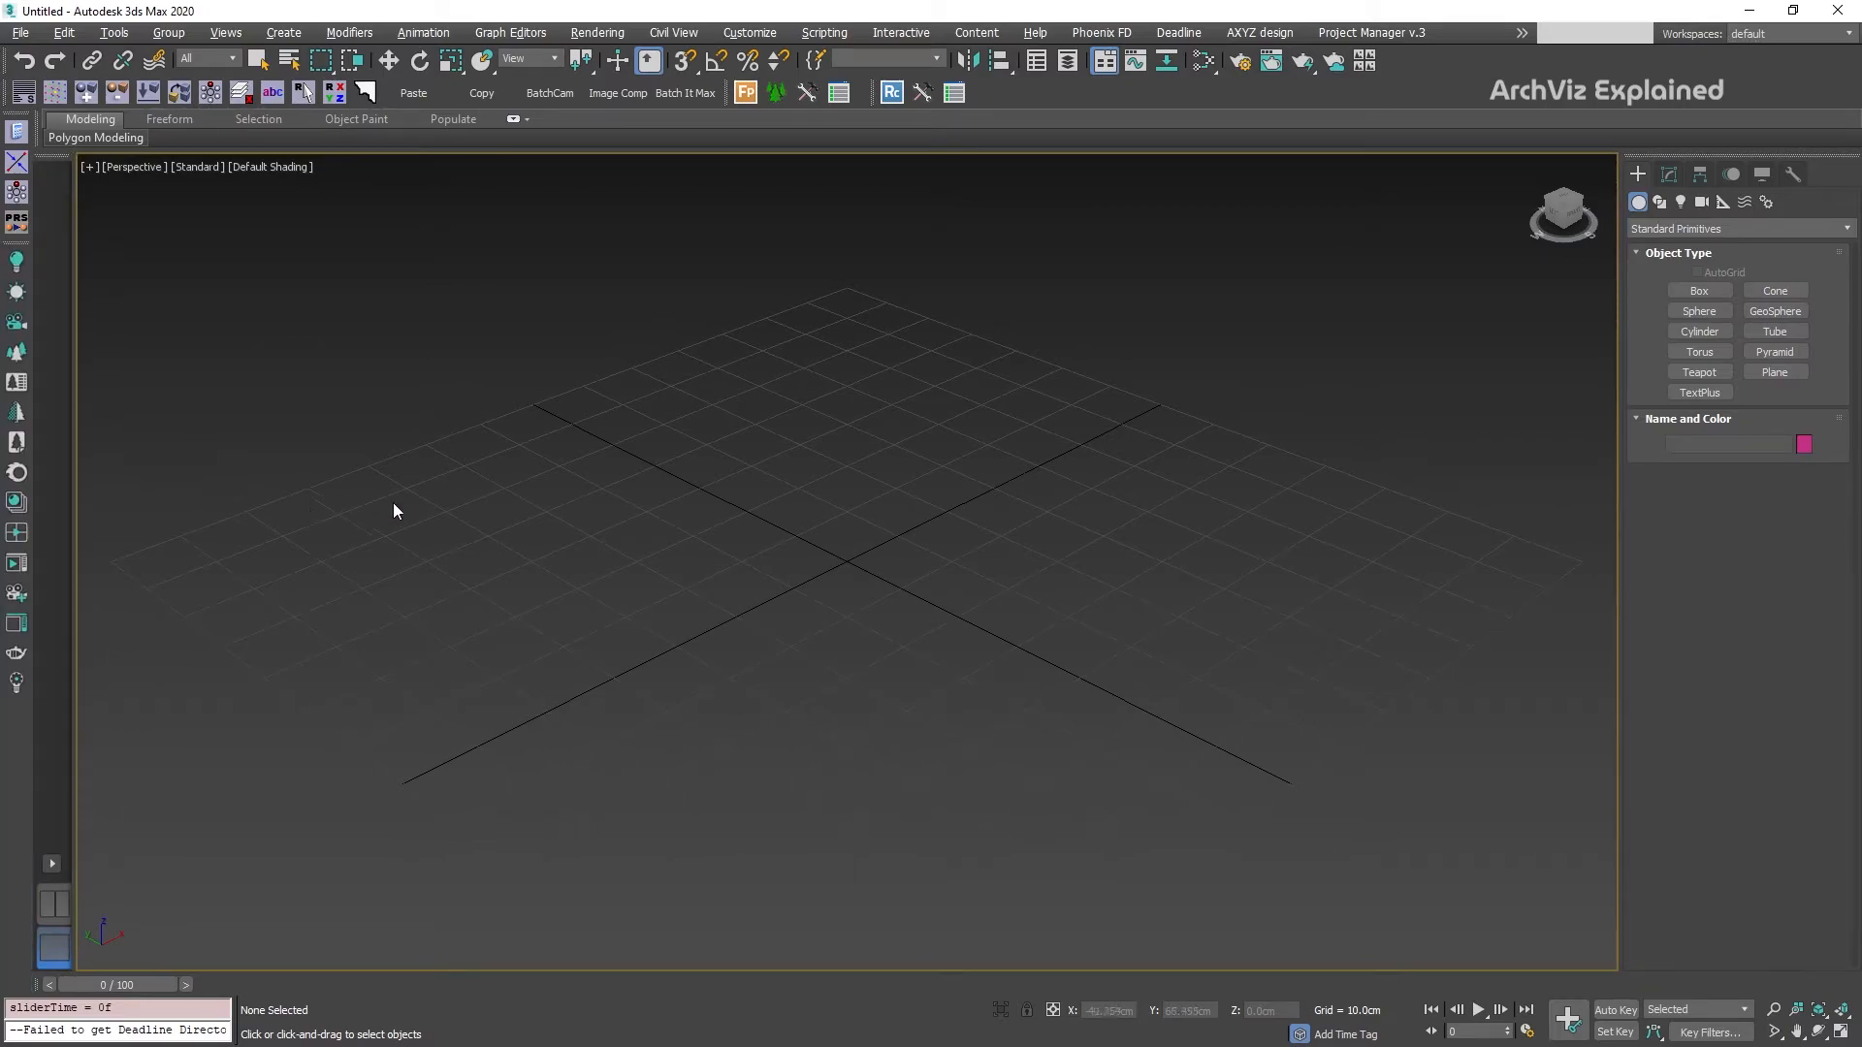
# Open Manage Workspaces and restore the default workspace to its saved state.
pyautogui.click(1748, 33)
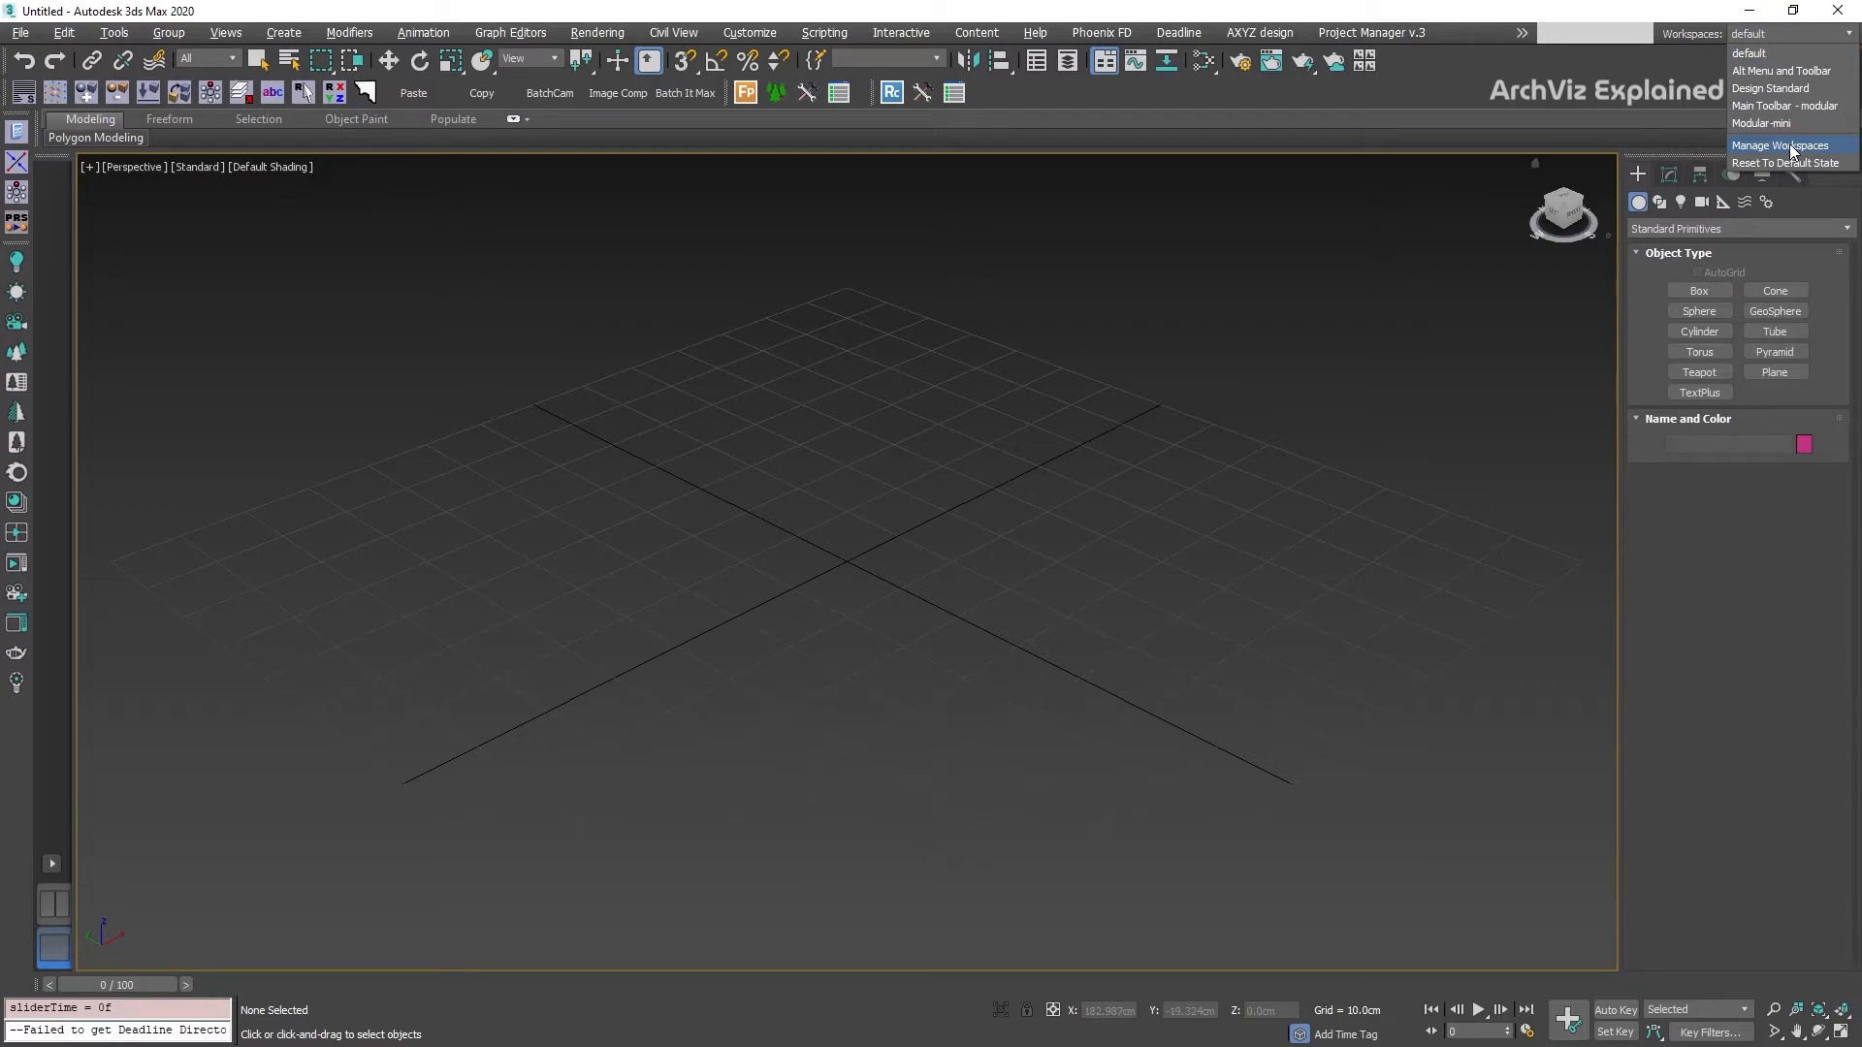
pyautogui.click(1781, 146)
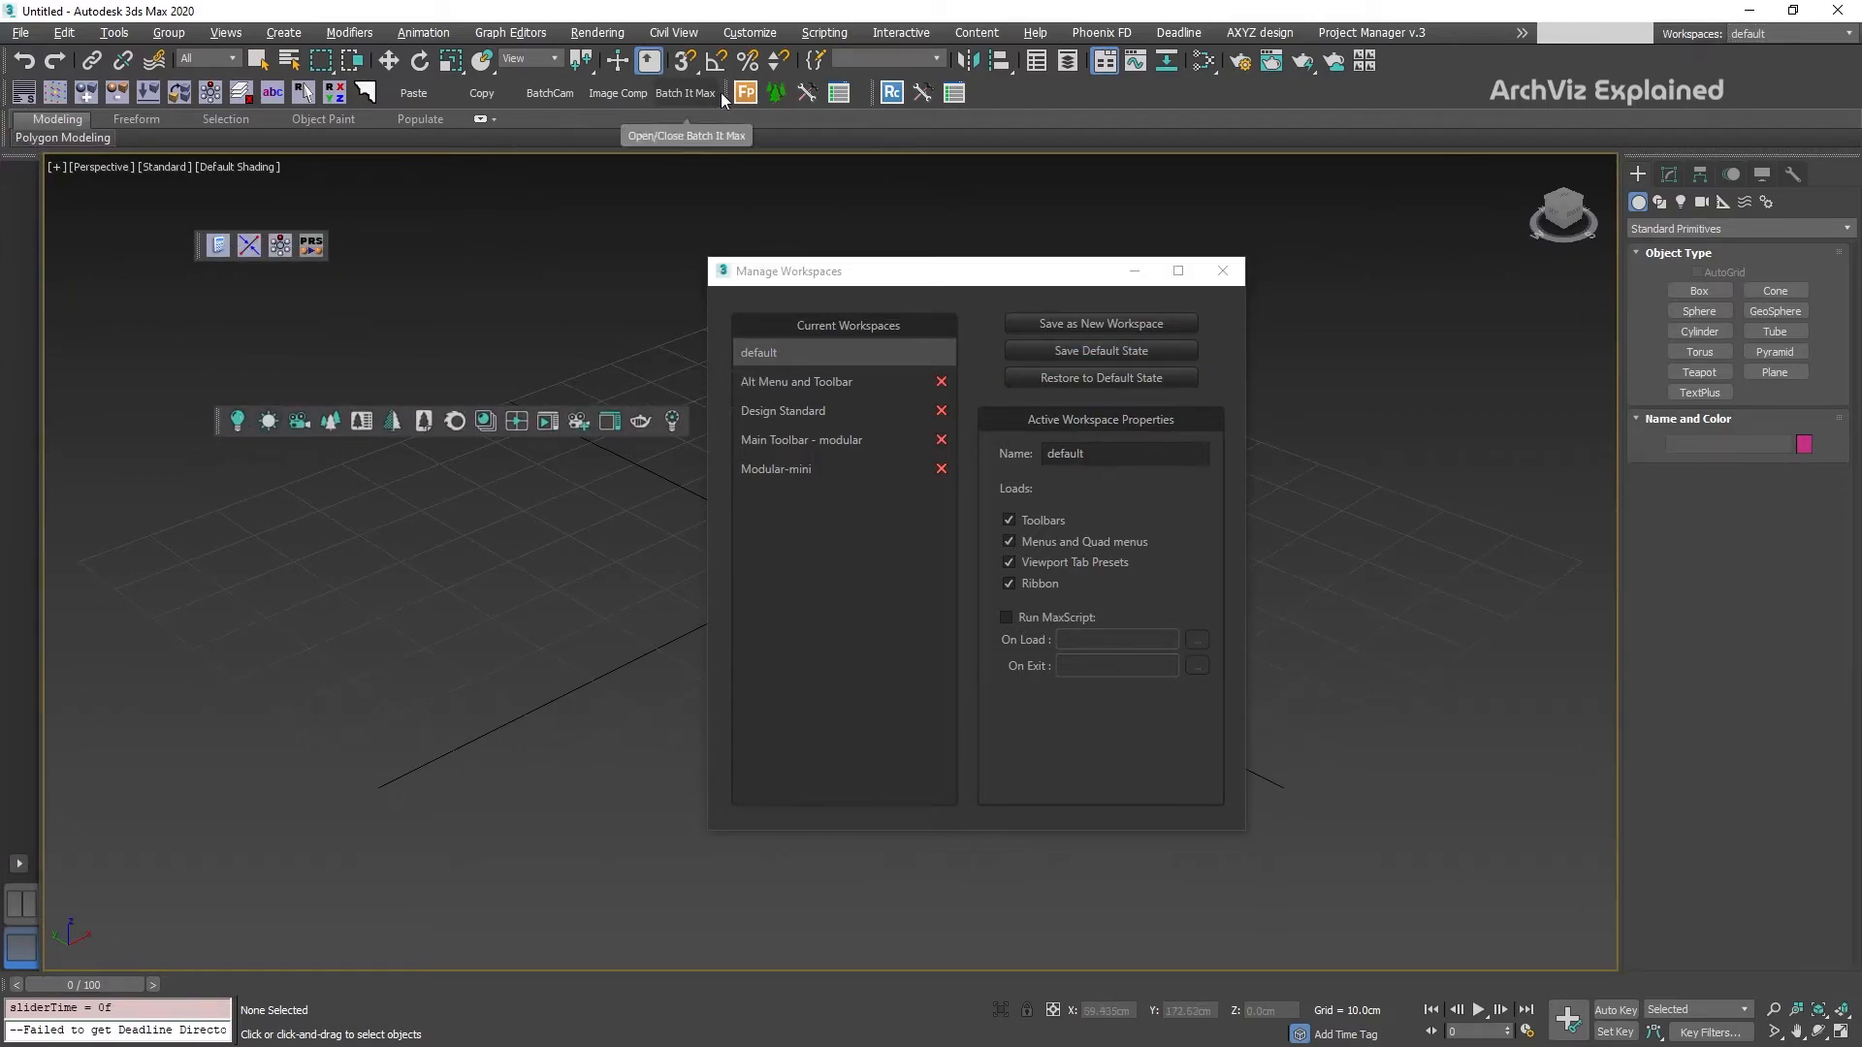
pyautogui.click(1097, 378)
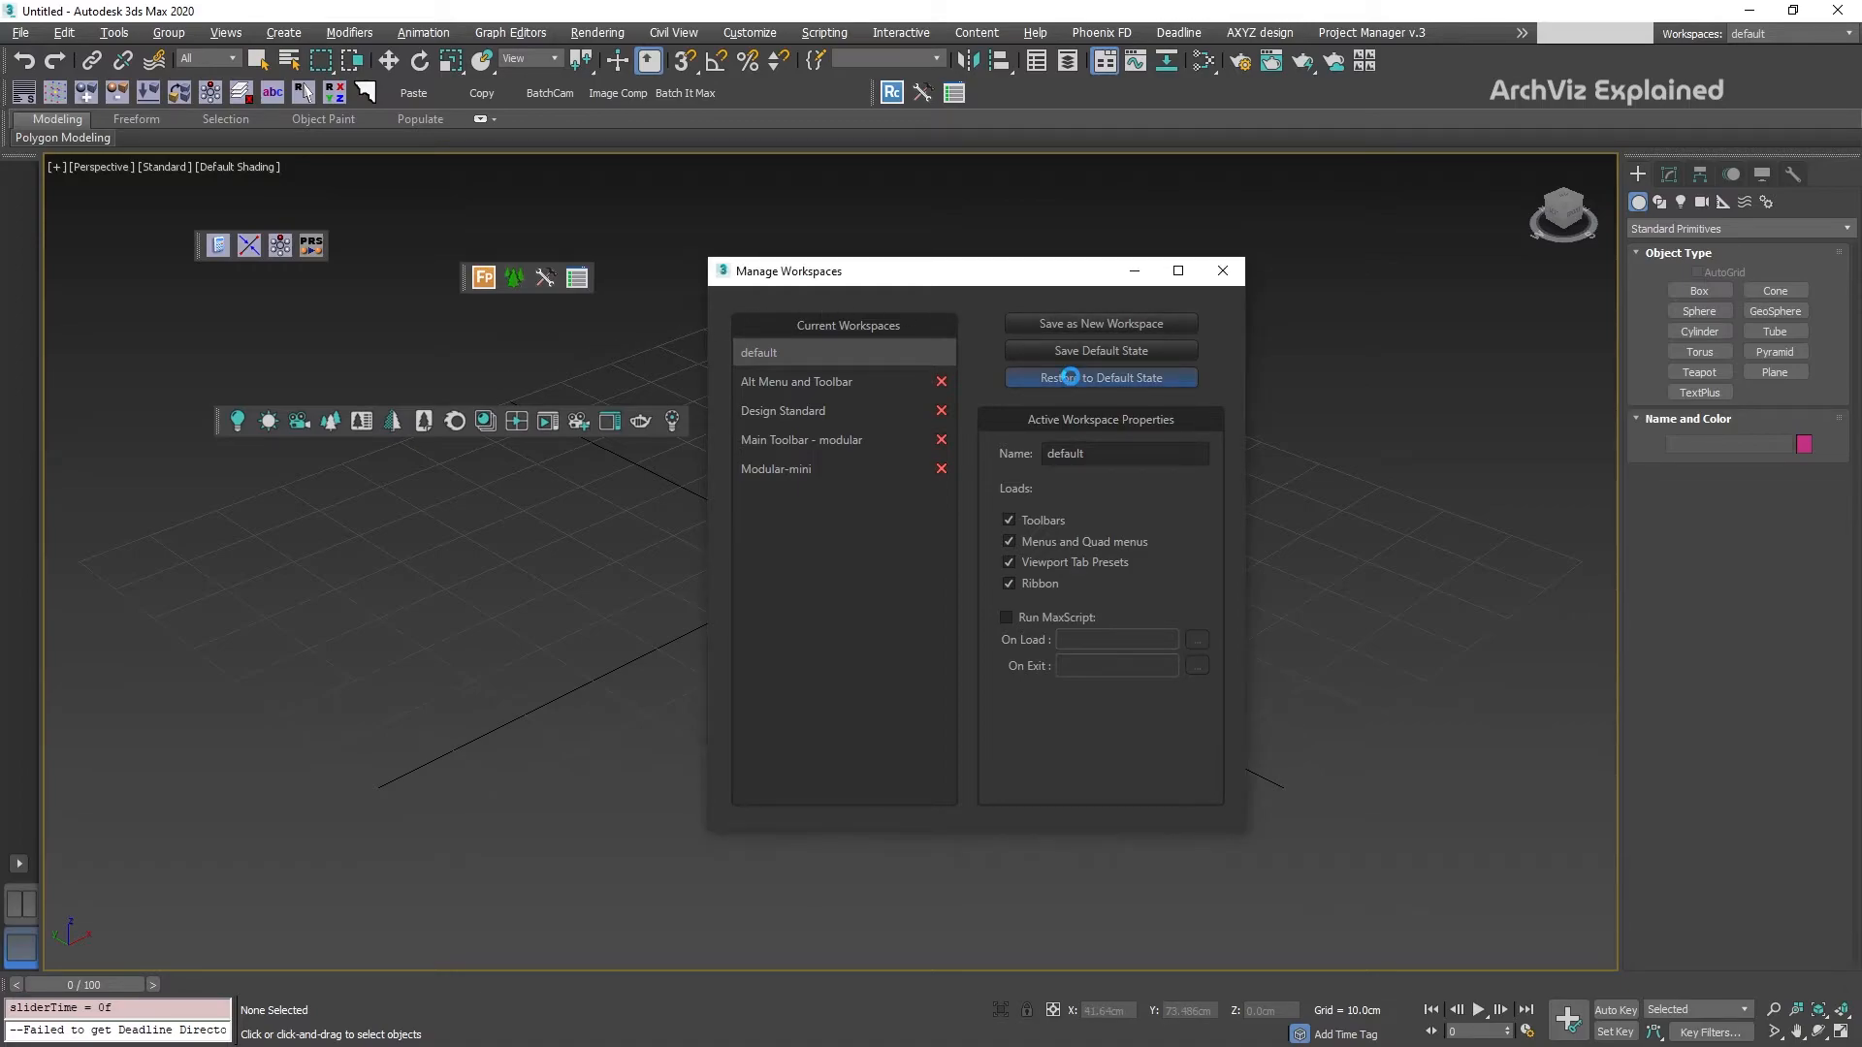
pyautogui.click(1097, 378)
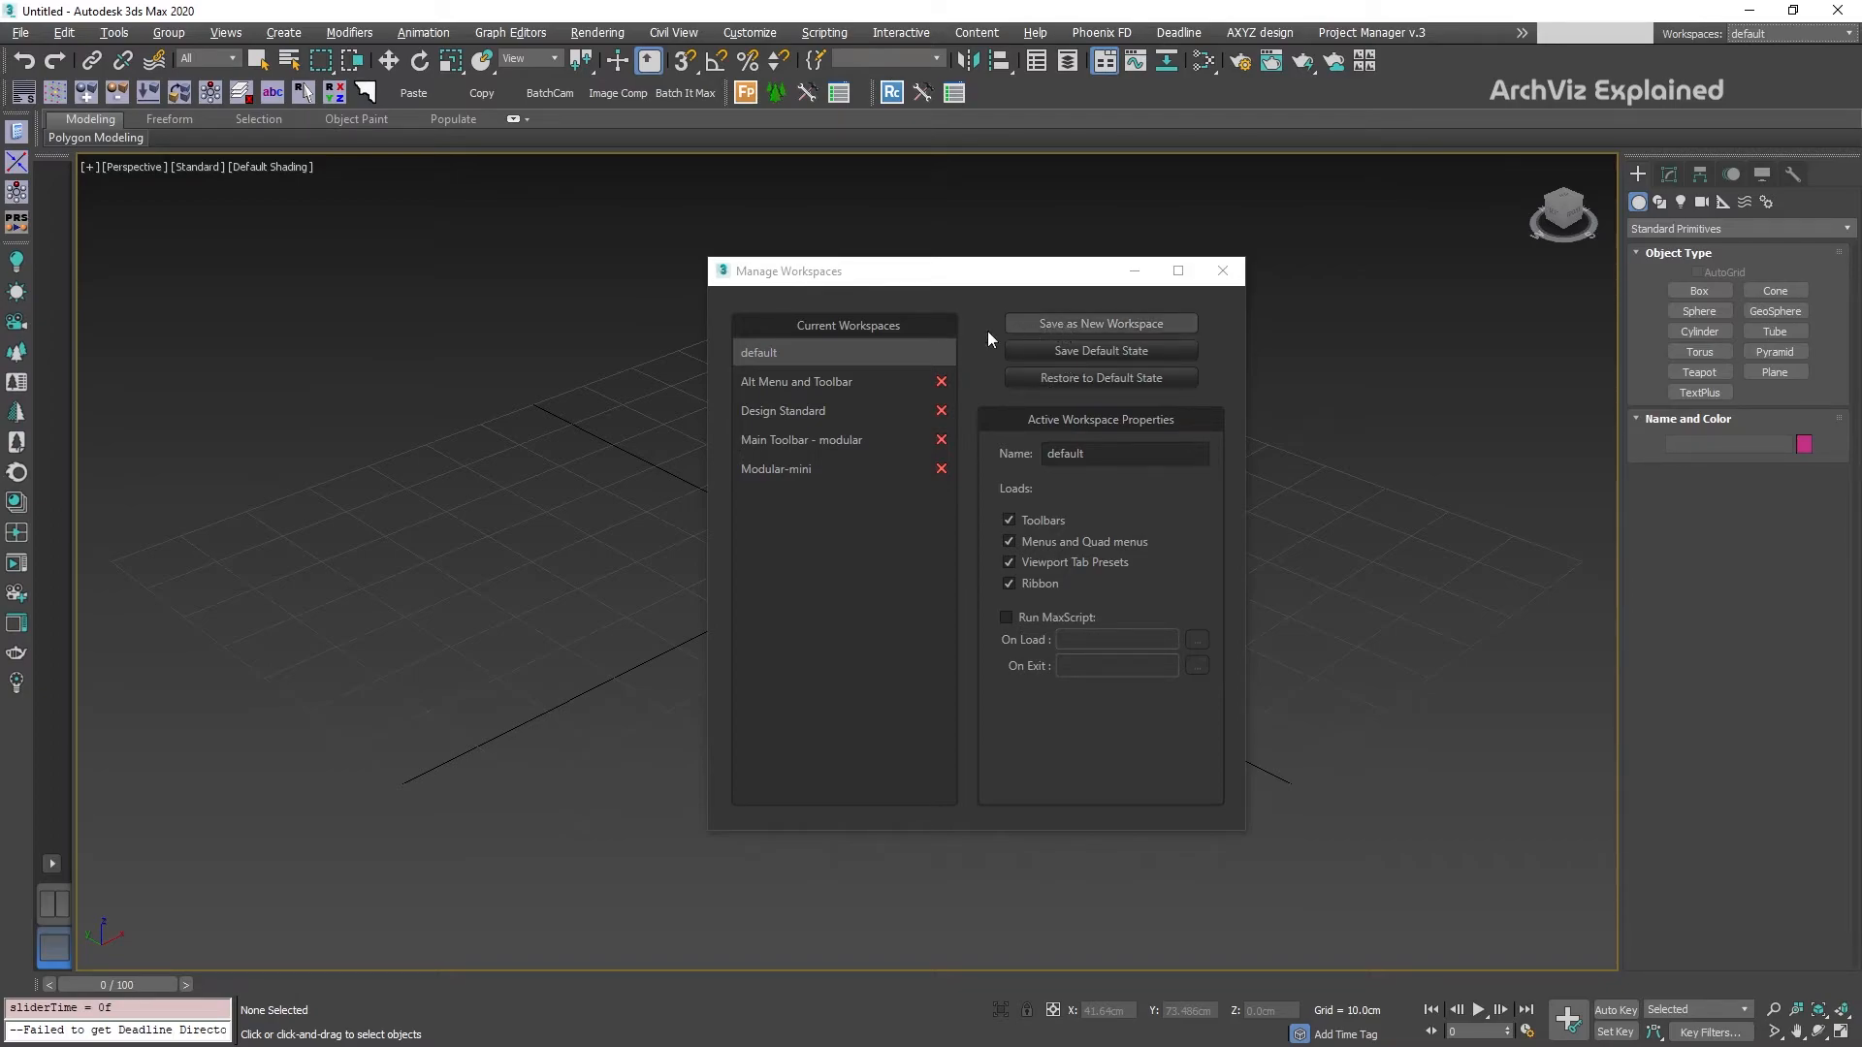
# Save the layout as a new workspace named 'default - NewTools'.
pyautogui.click(1097, 324)
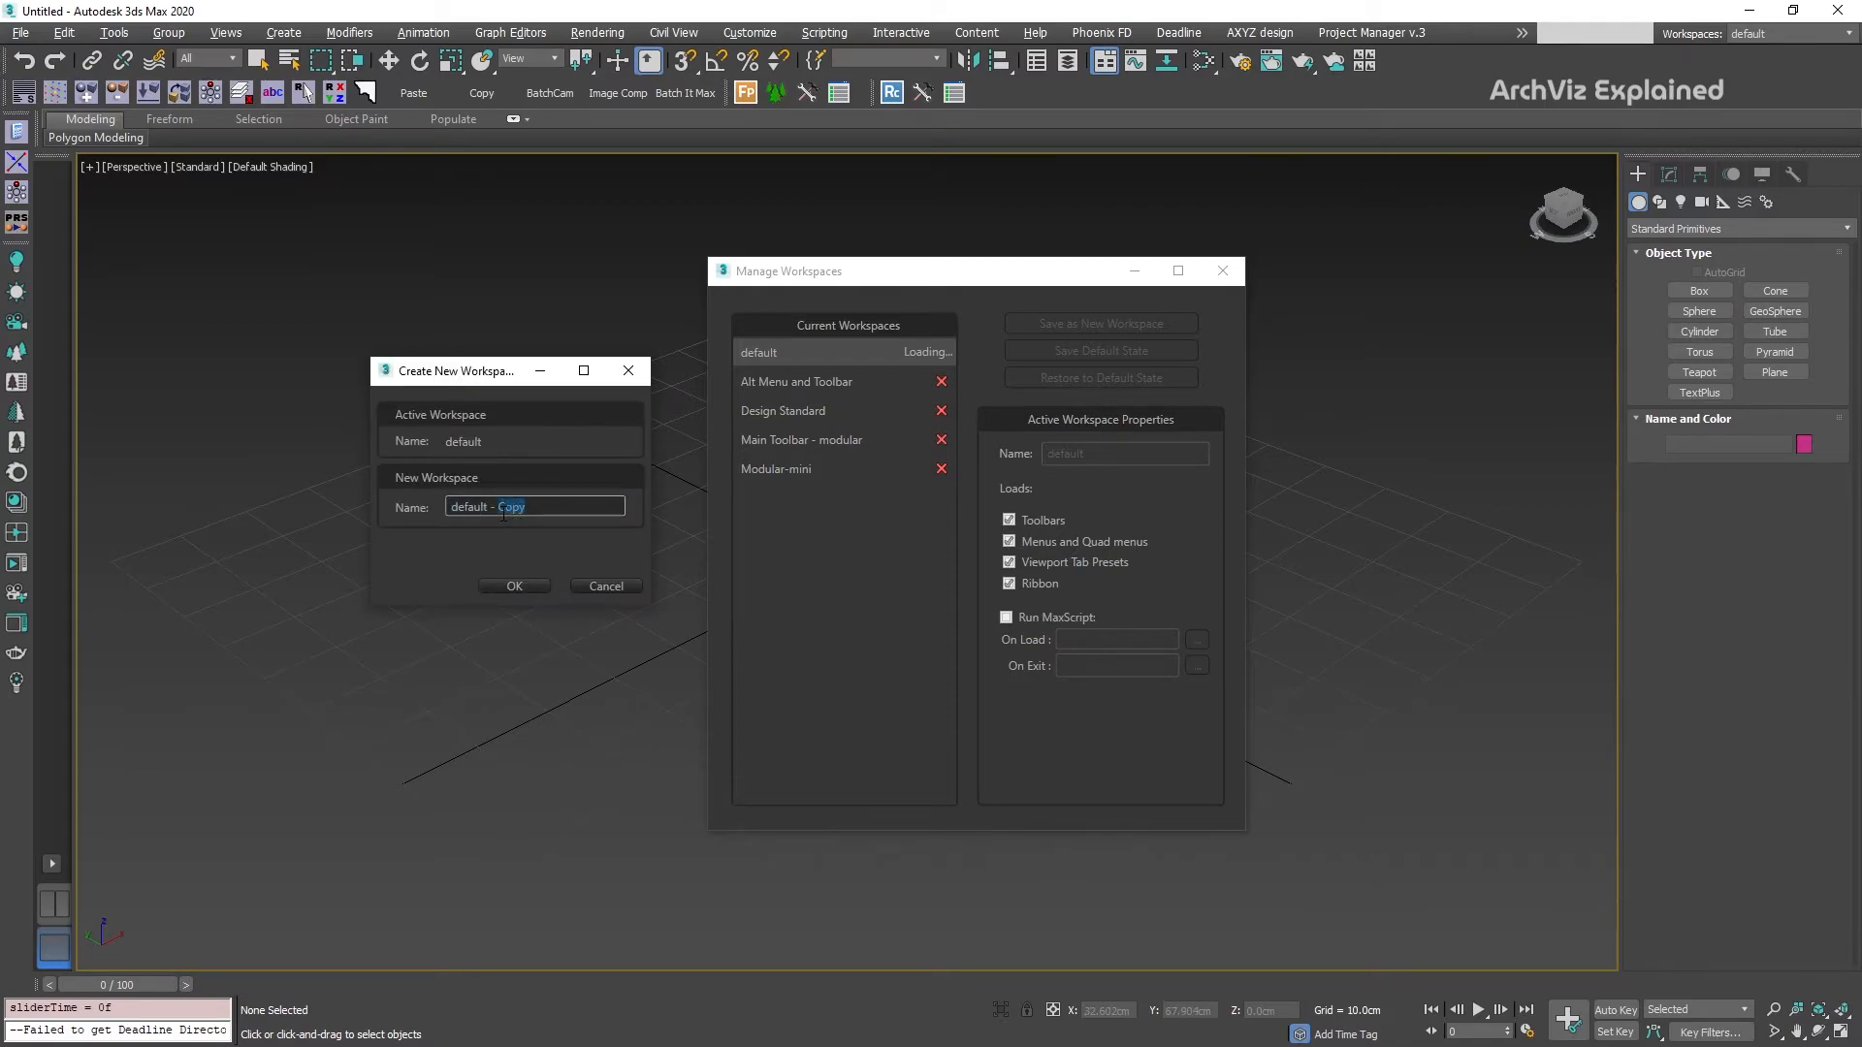
pyautogui.write('NewTools')
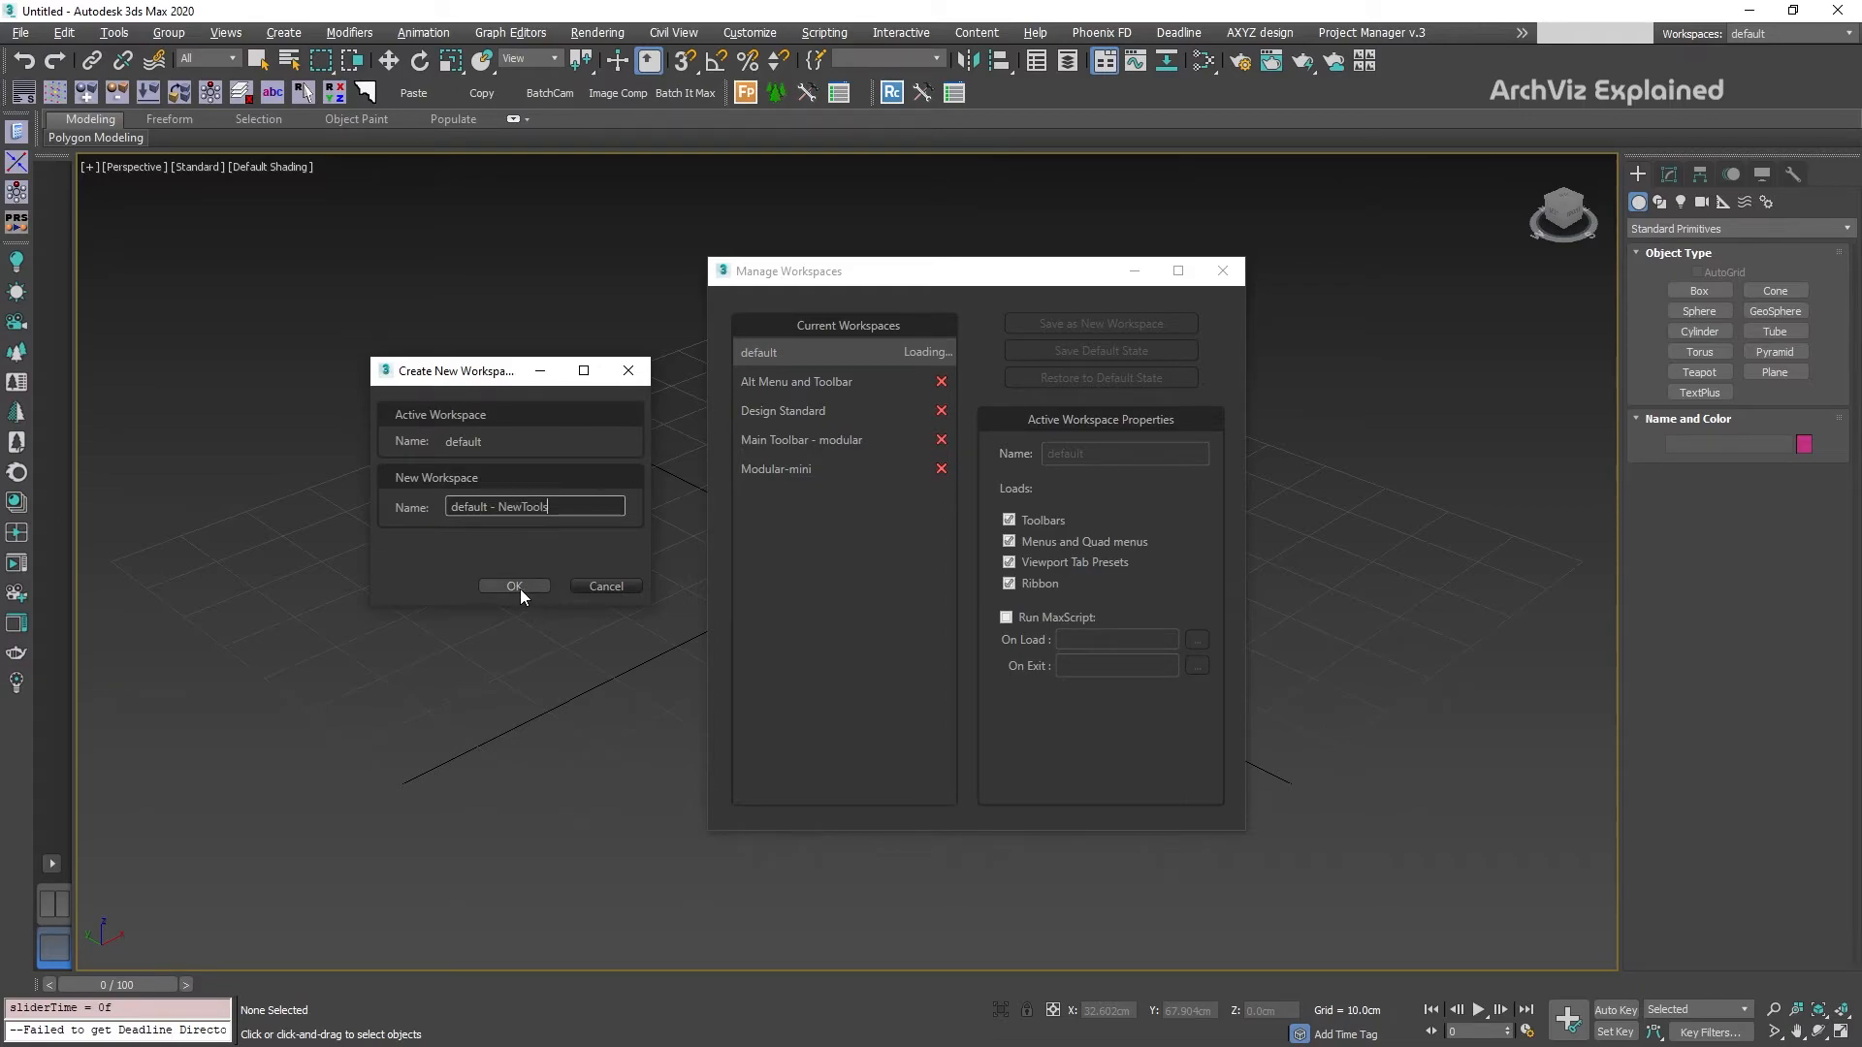
pyautogui.click(513, 586)
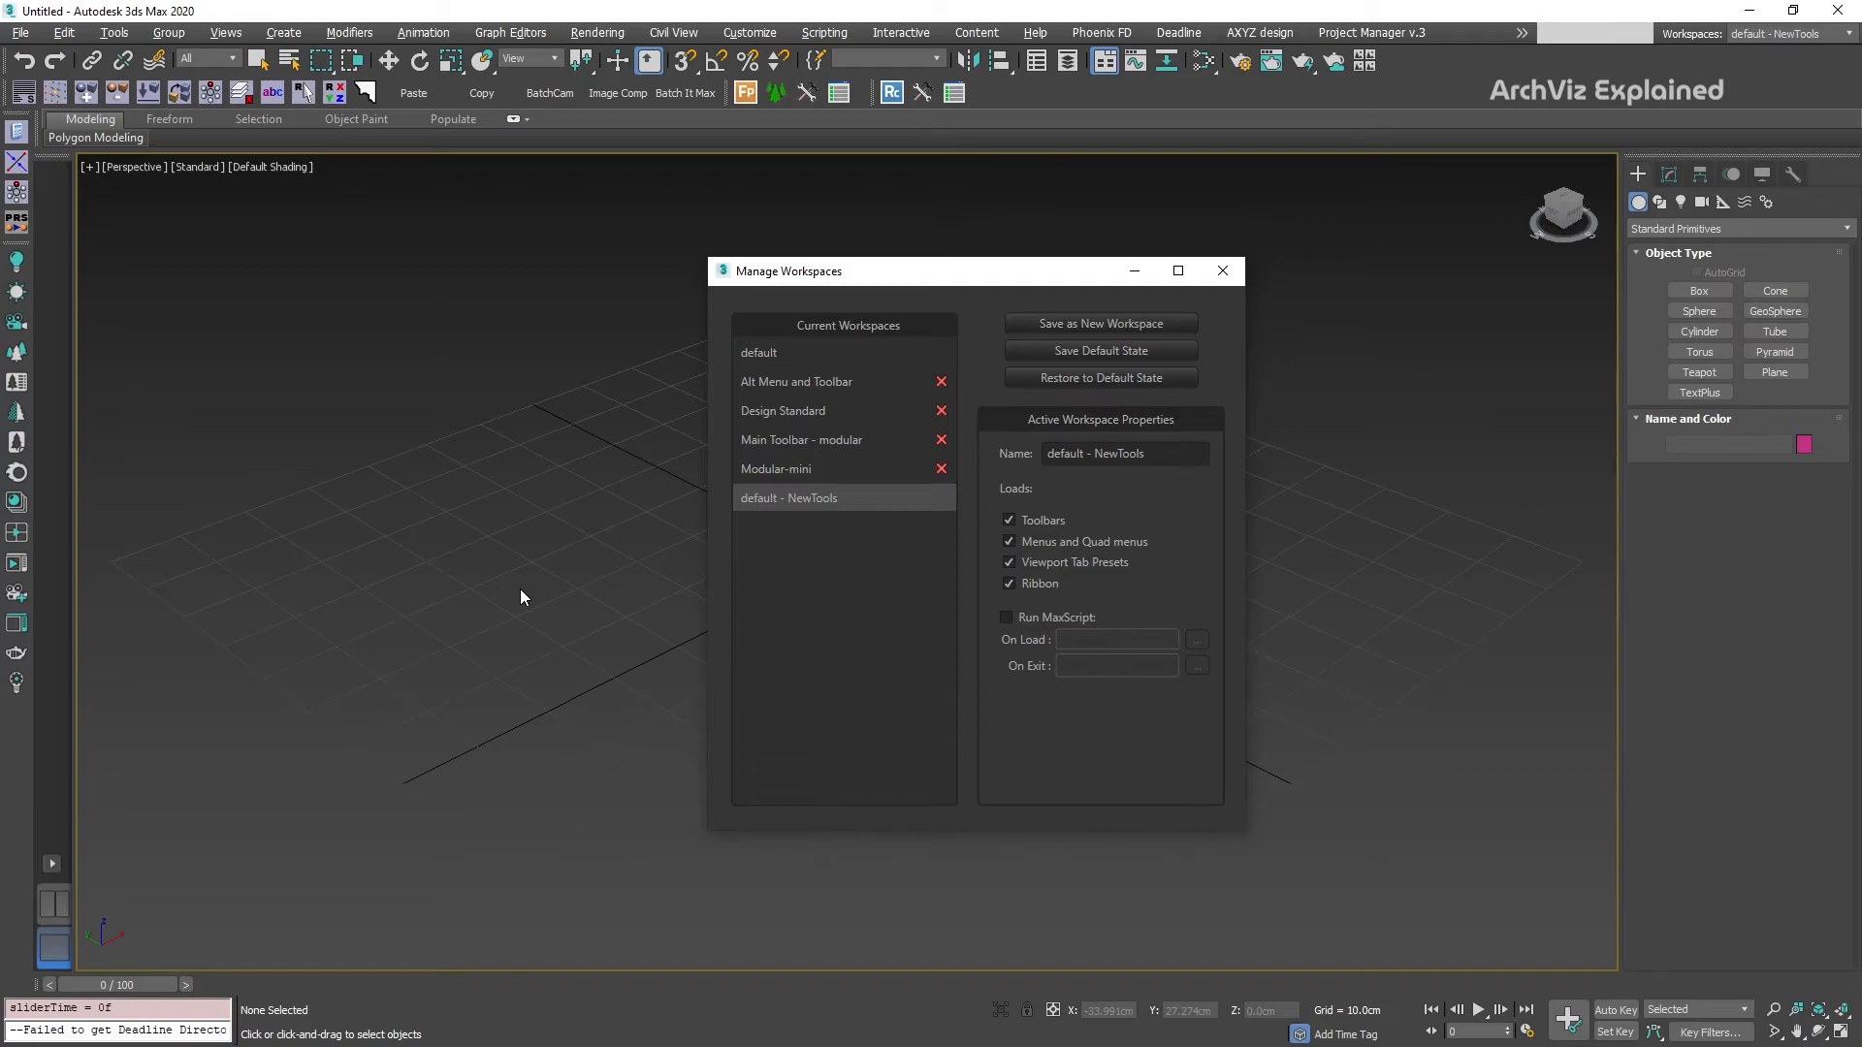
# Rename the workspace to 'default - NewTools2' and uncheck Viewport Tab Presets.
pyautogui.click(1118, 454)
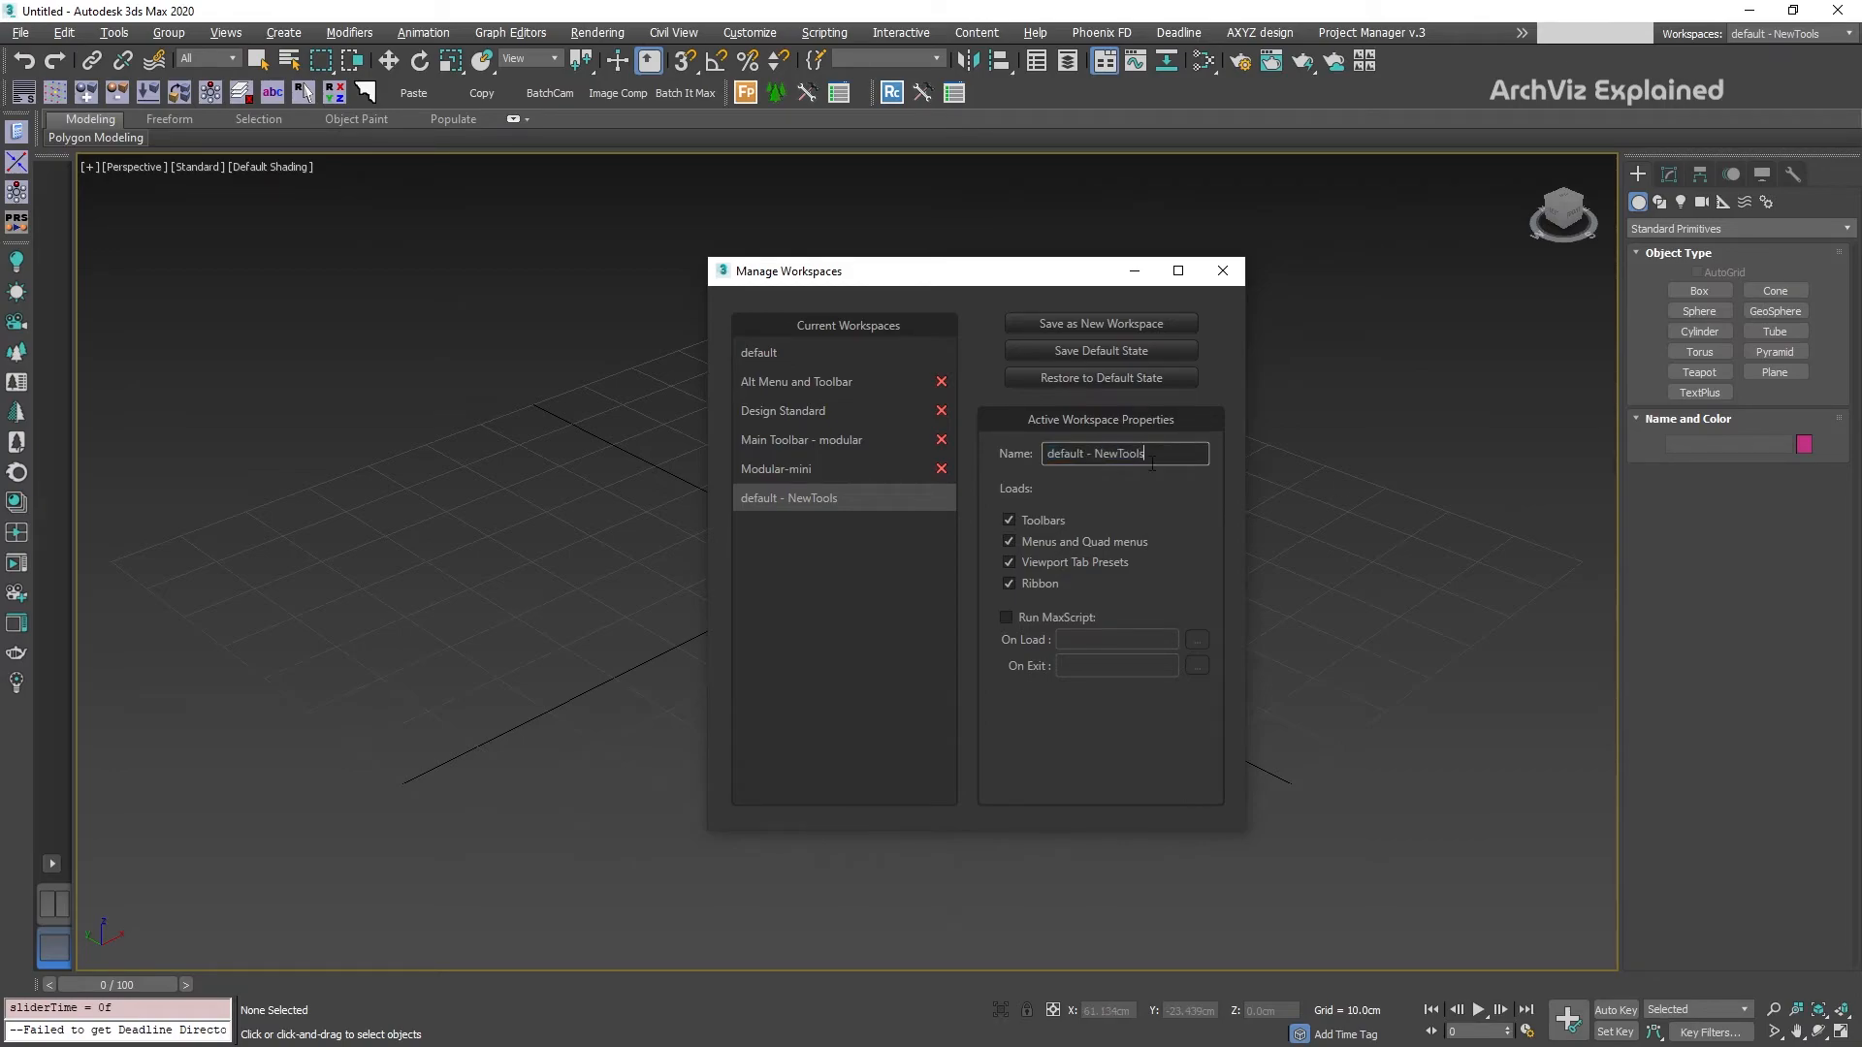
pyautogui.write('2')
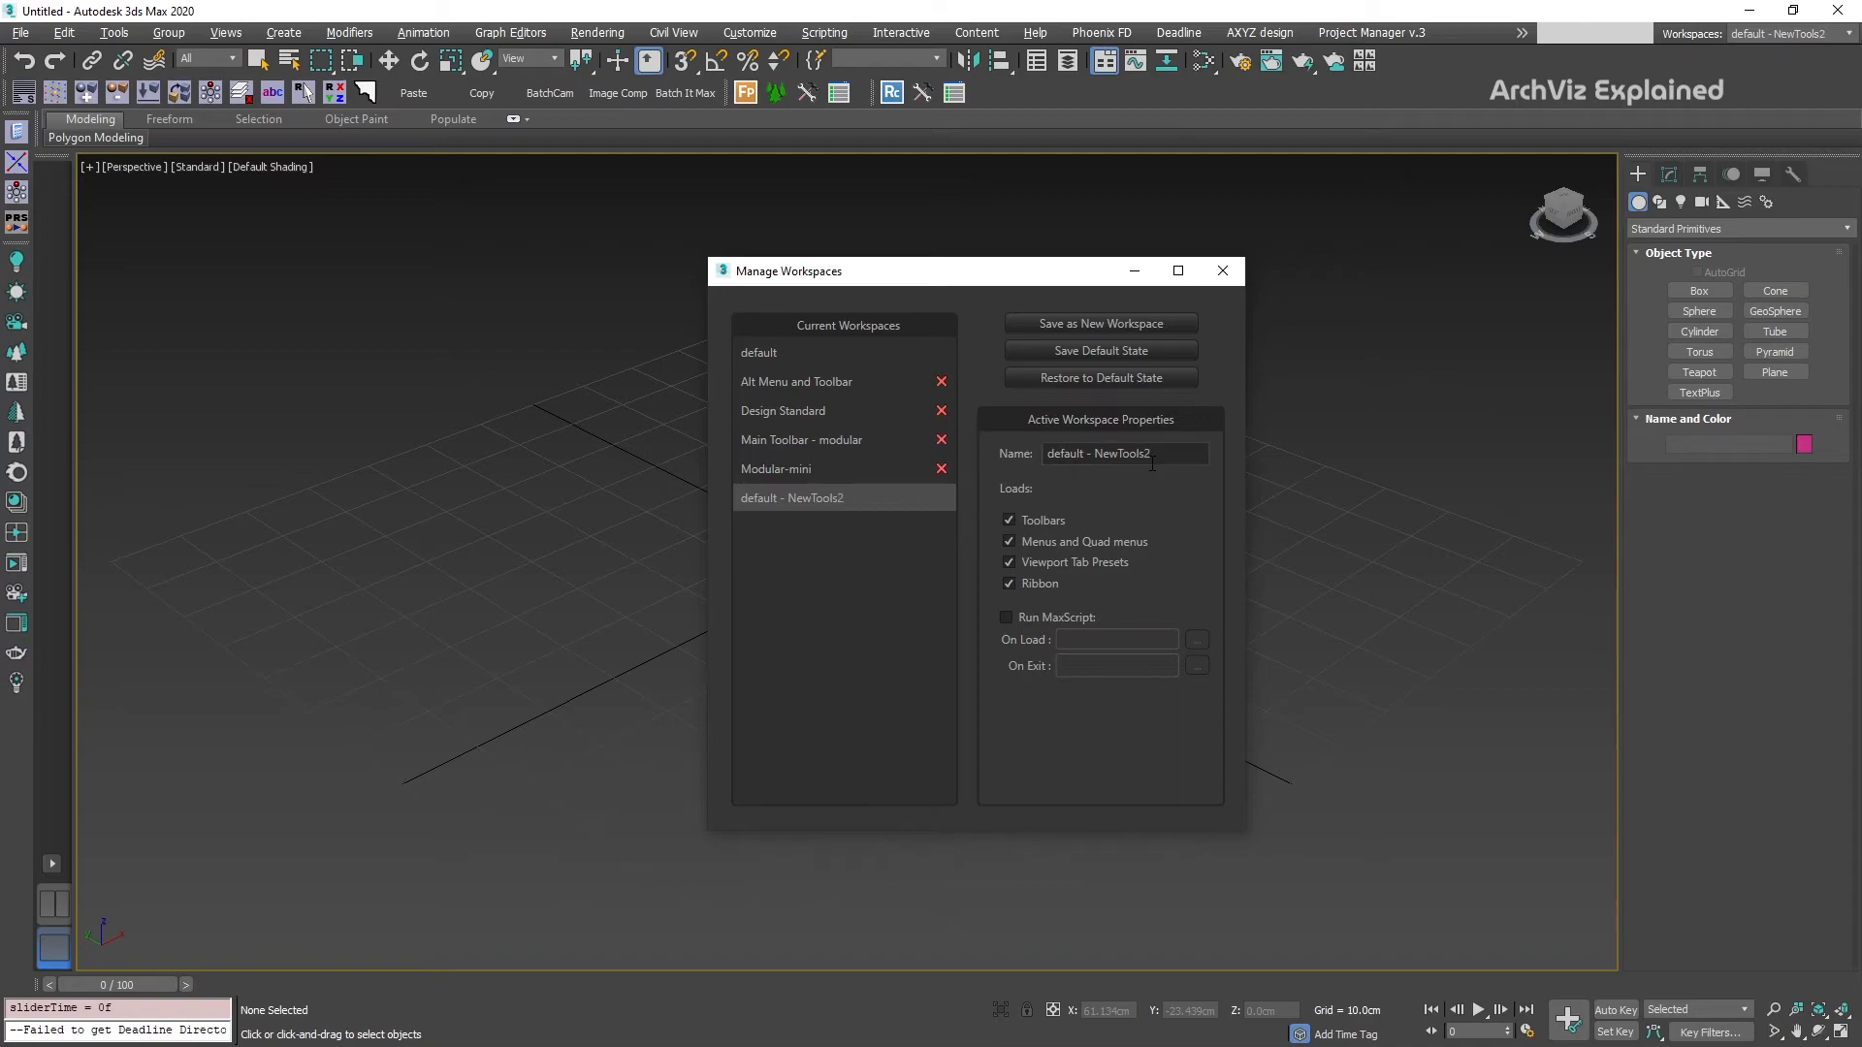
pyautogui.click(1008, 562)
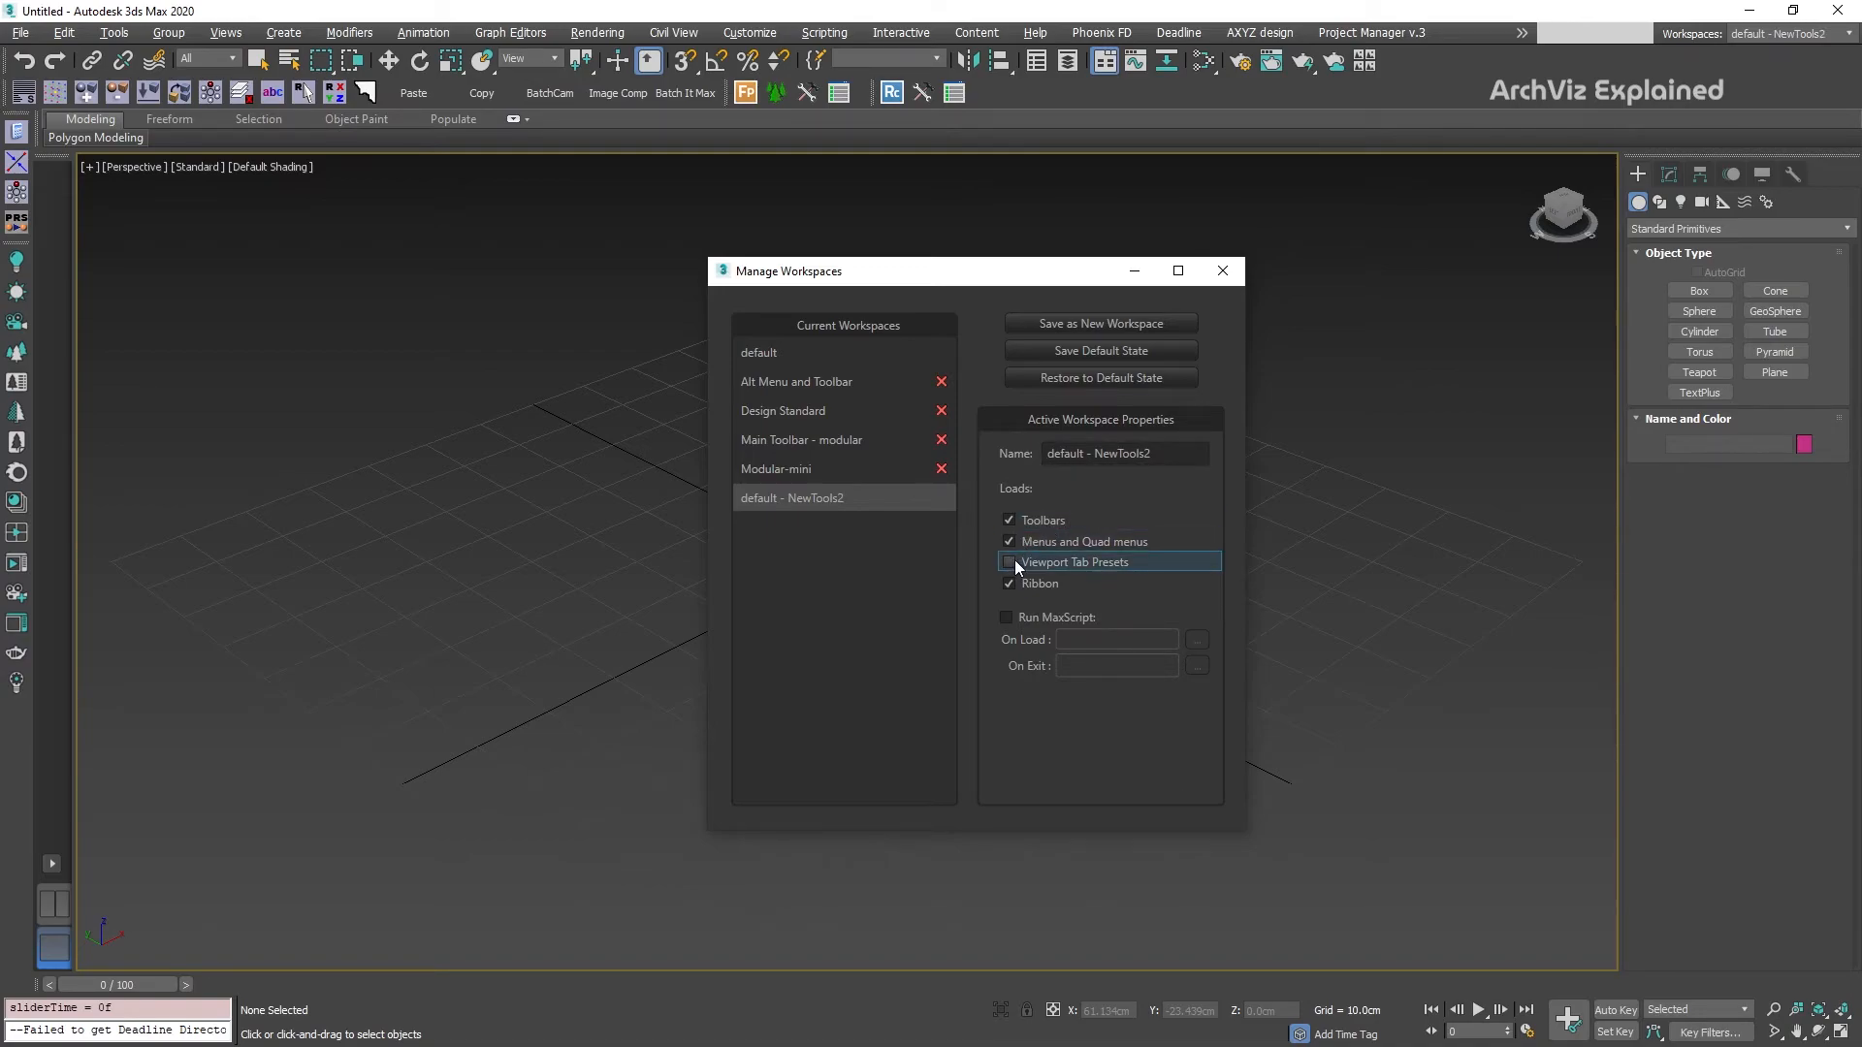
pyautogui.click(1008, 562)
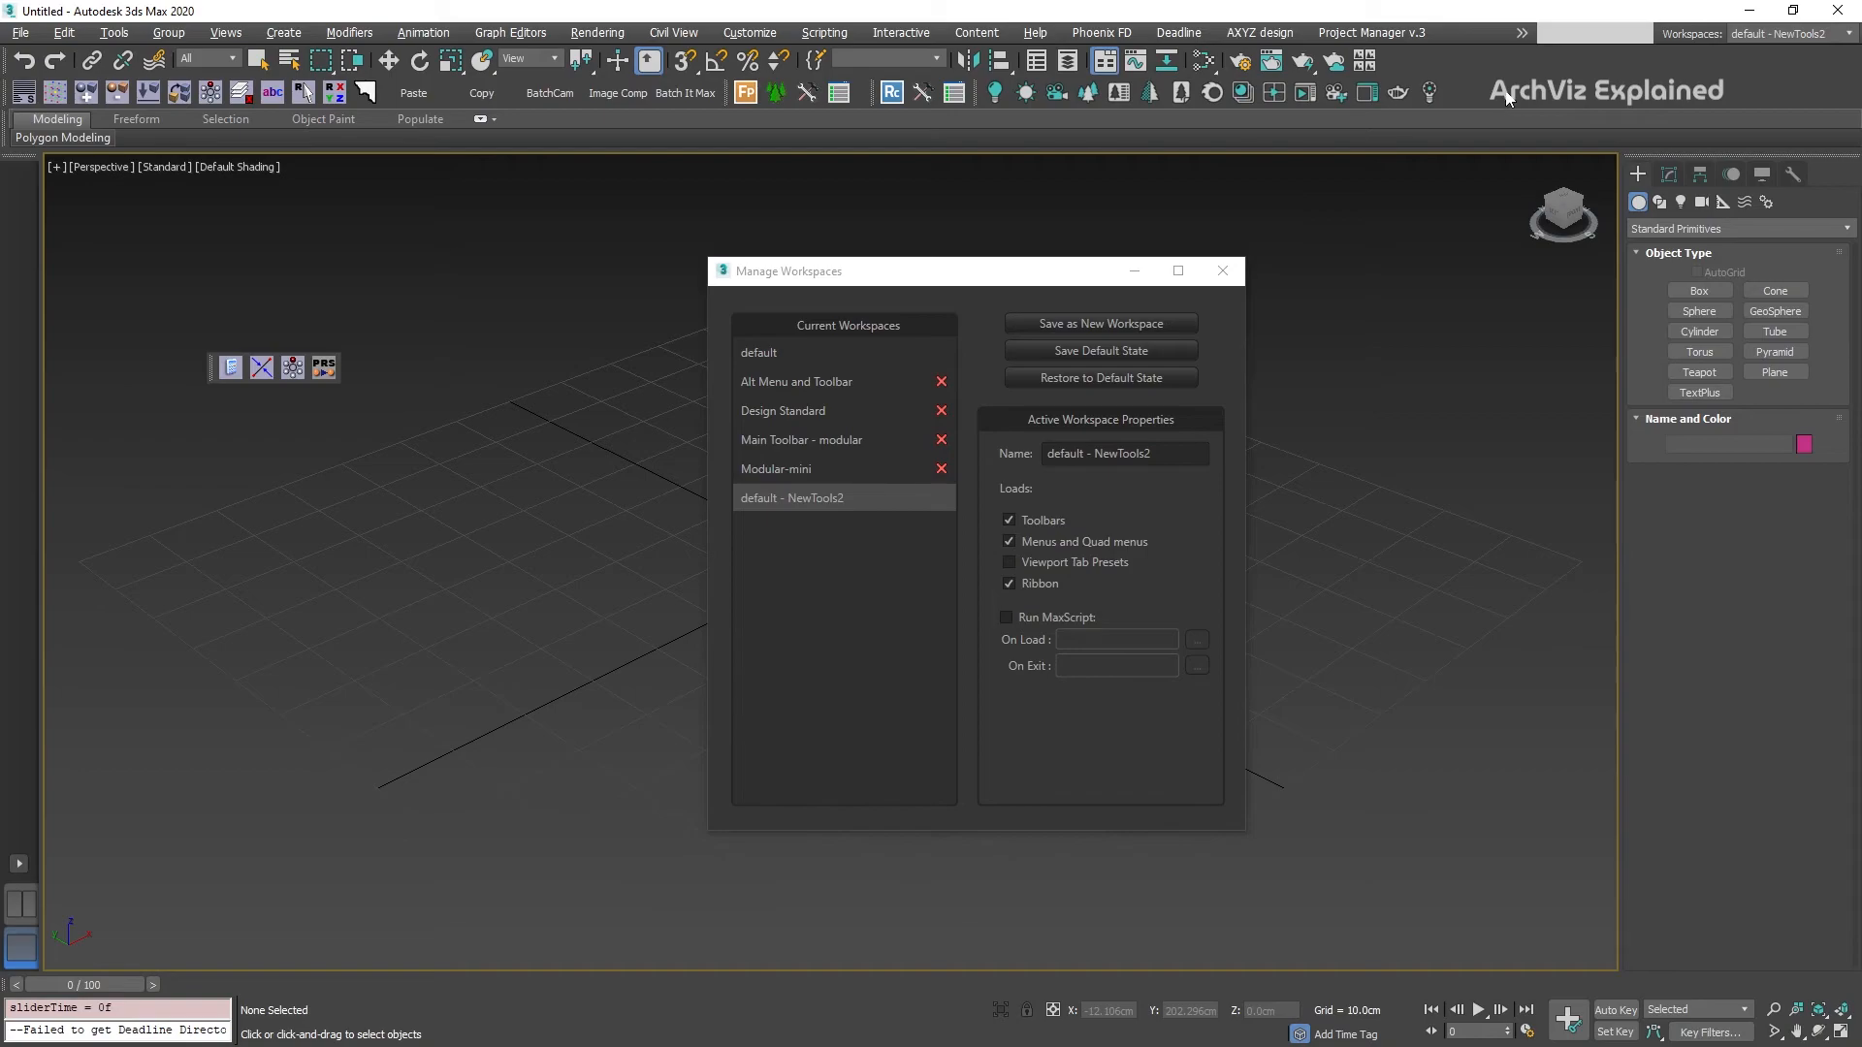
pyautogui.rightClick(1639, 95)
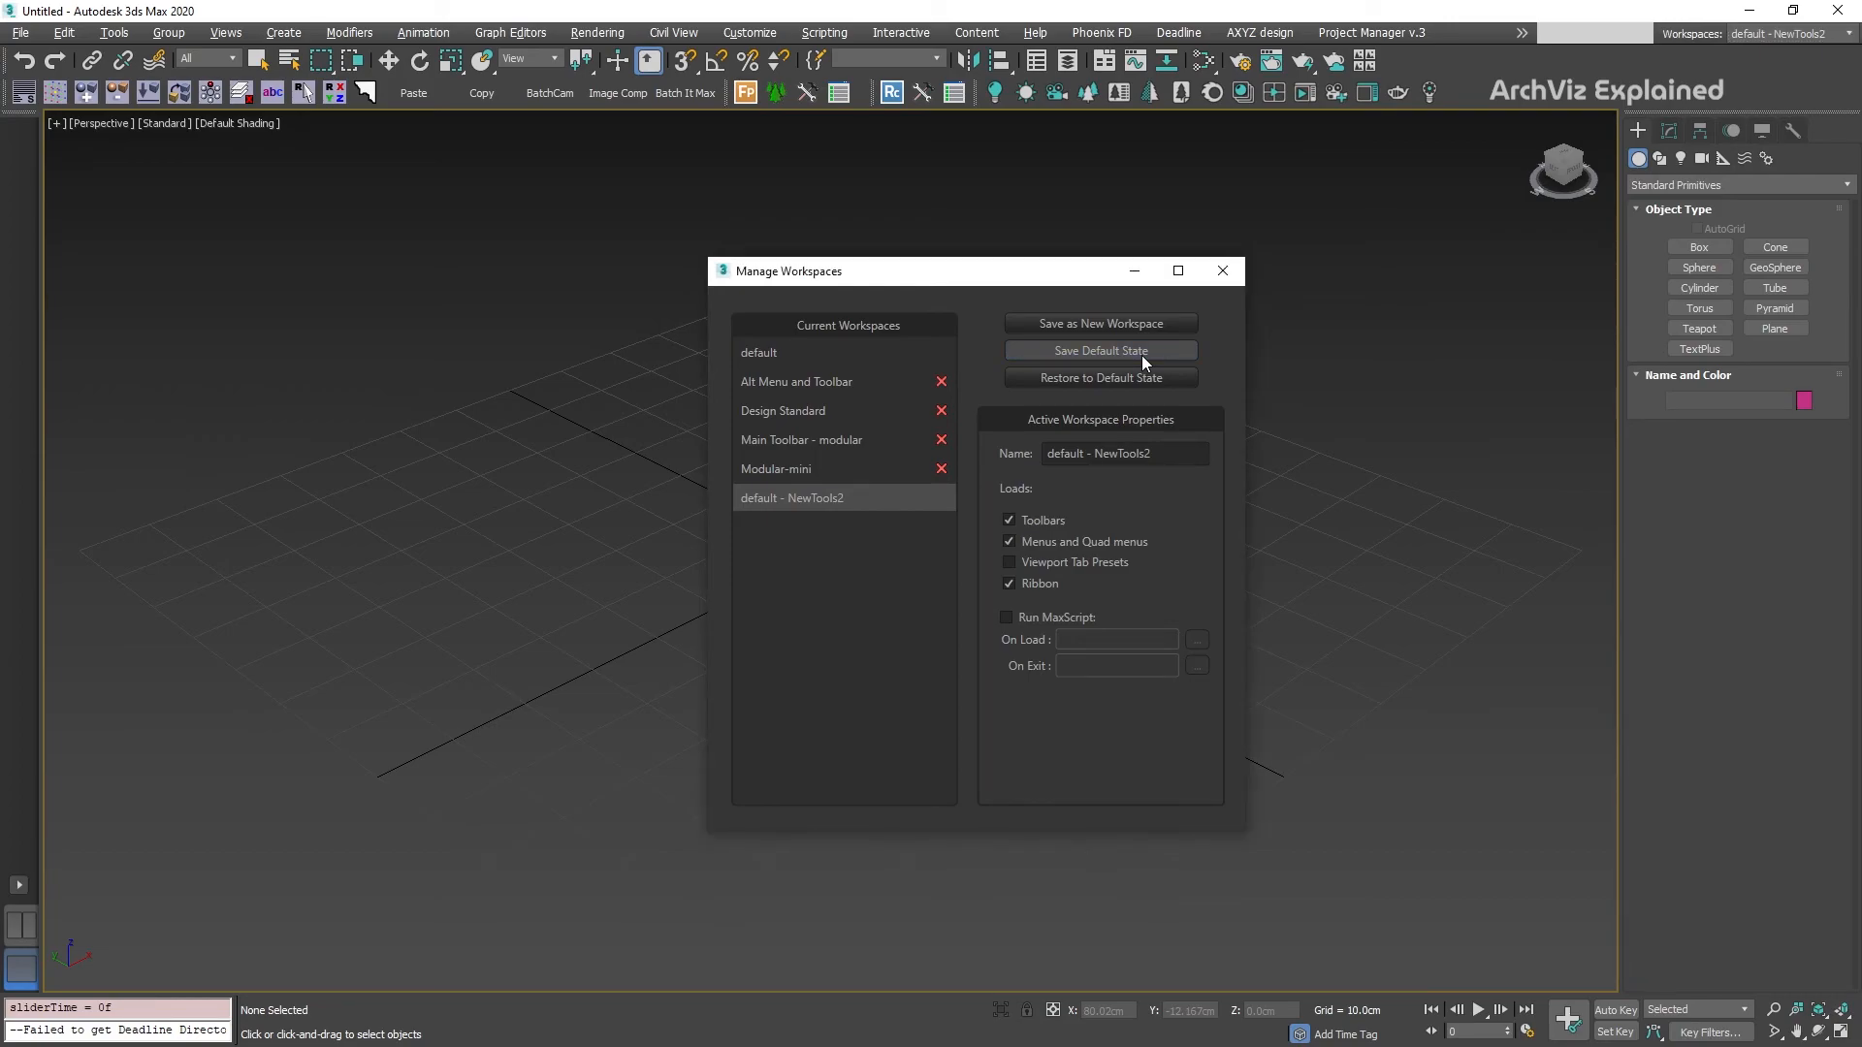
# Save the current layout as the default state and select 'default - NewTools2' in the list.
pyautogui.click(758, 353)
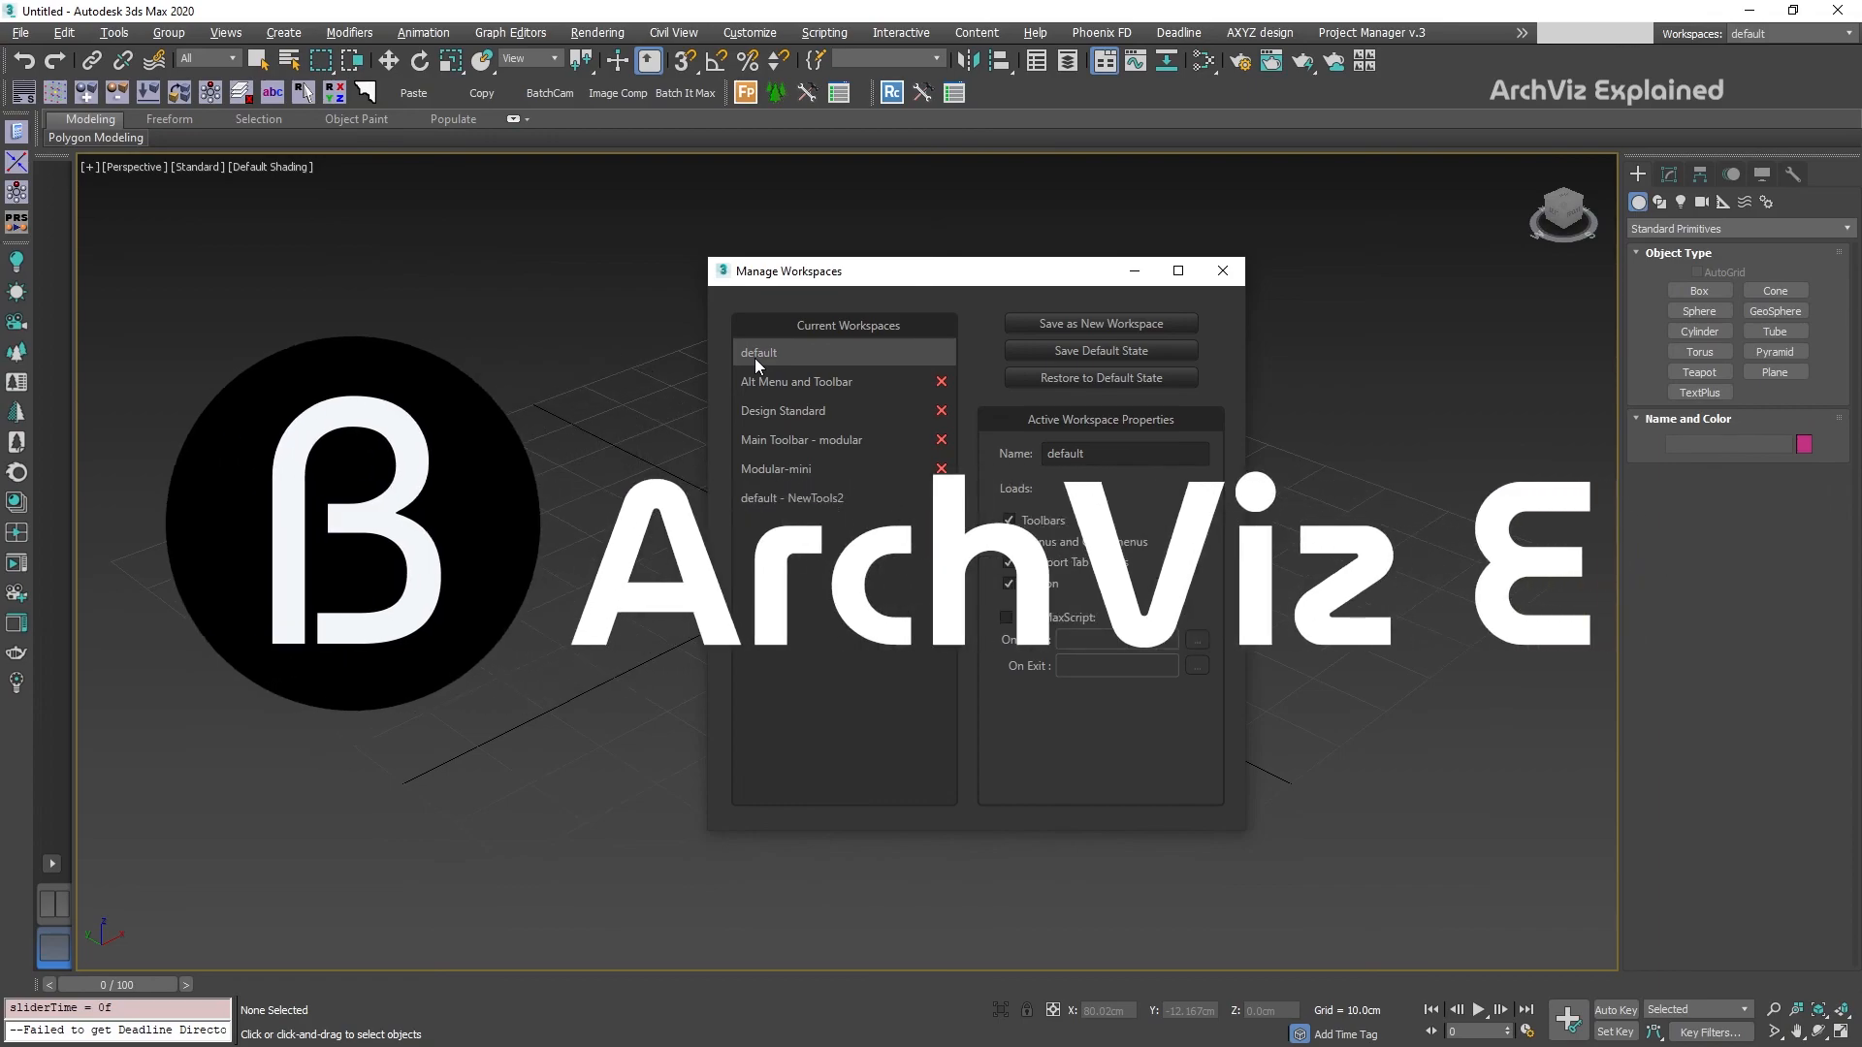
pyautogui.click(791, 499)
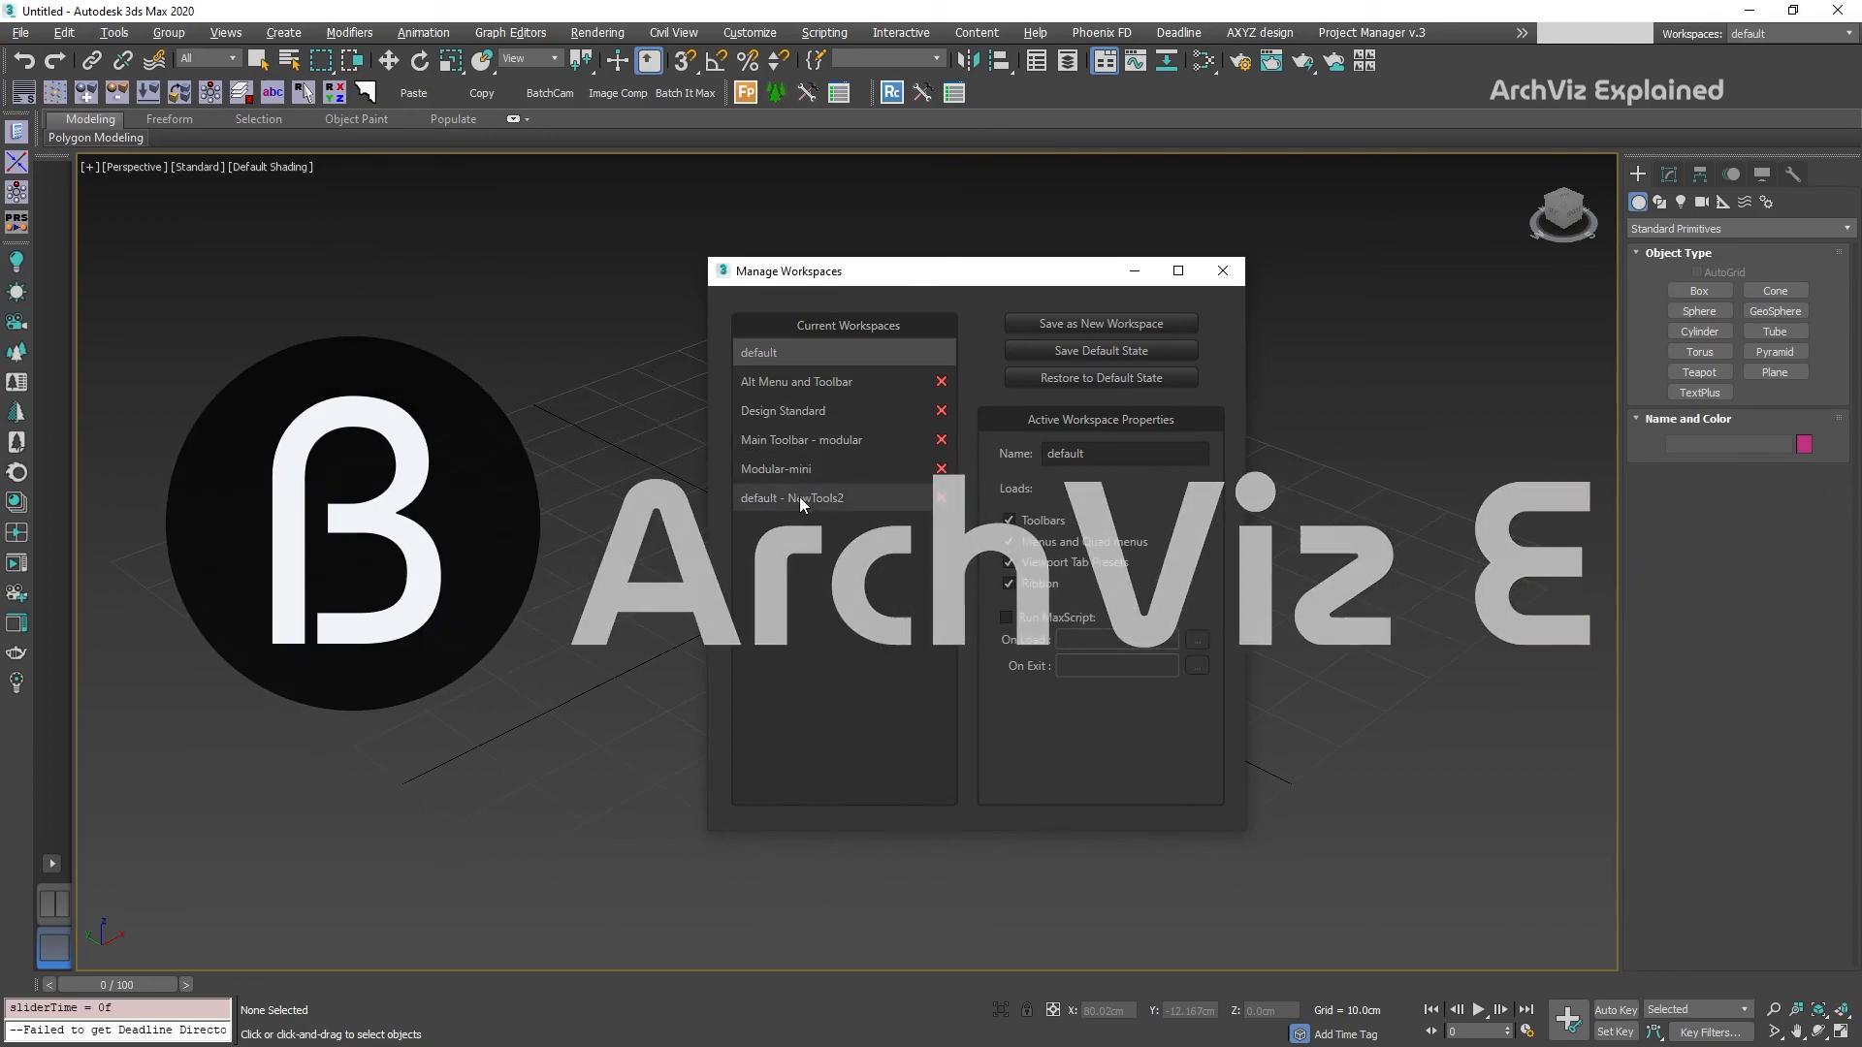